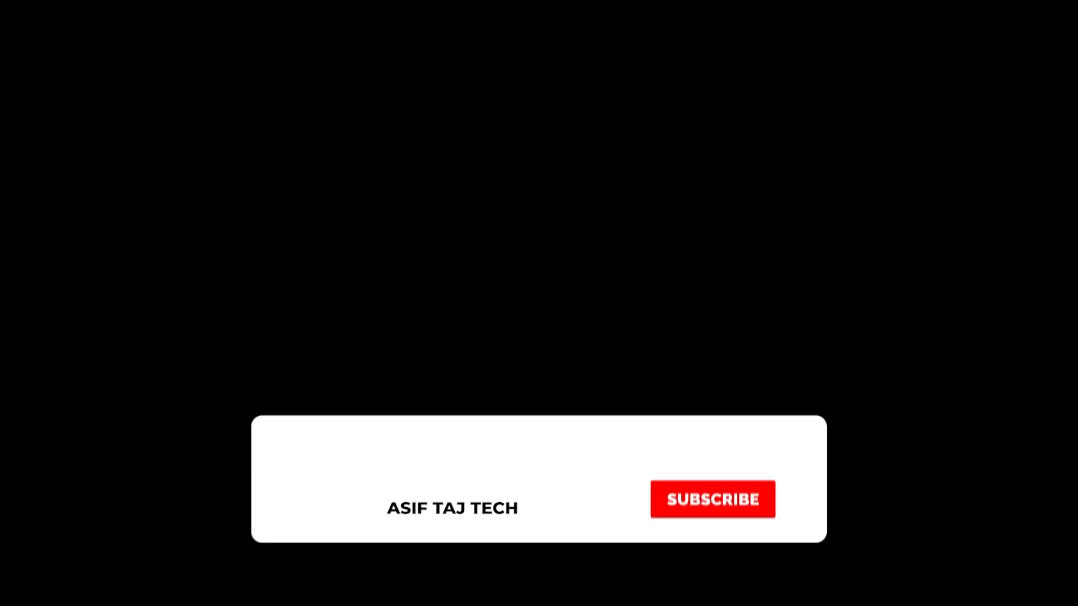
Open the draggable_widget.dart source file in the editor.
left_click(712, 499)
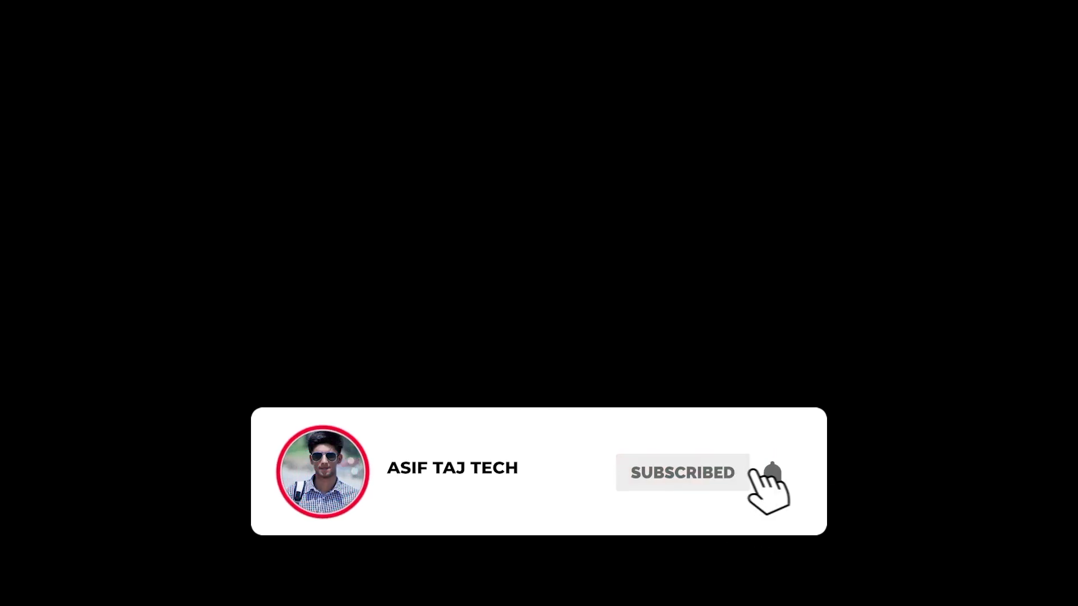
left_click(771, 473)
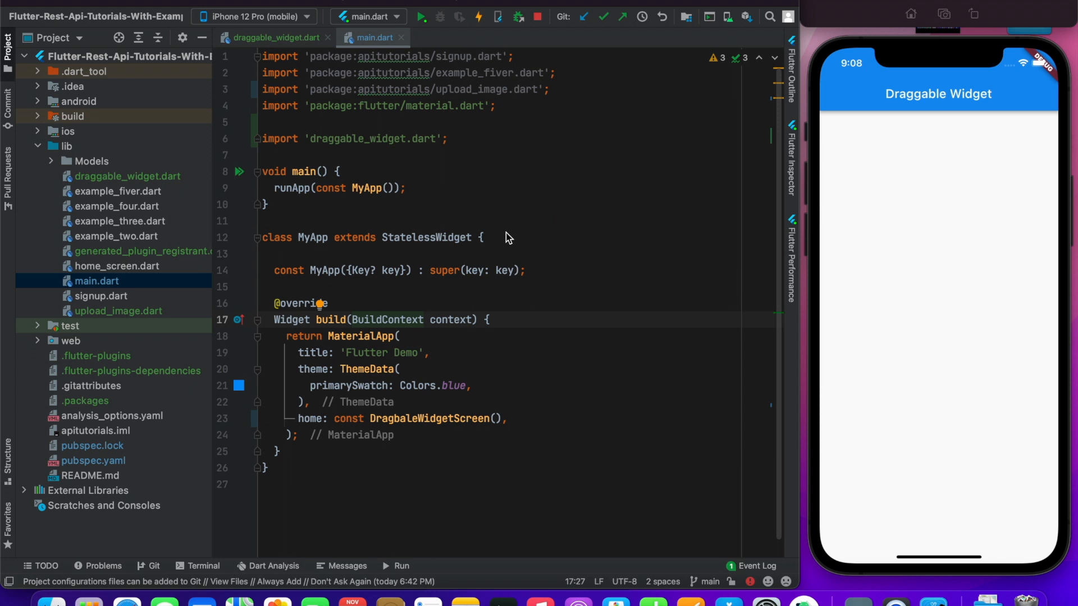
scroll("up", 3)
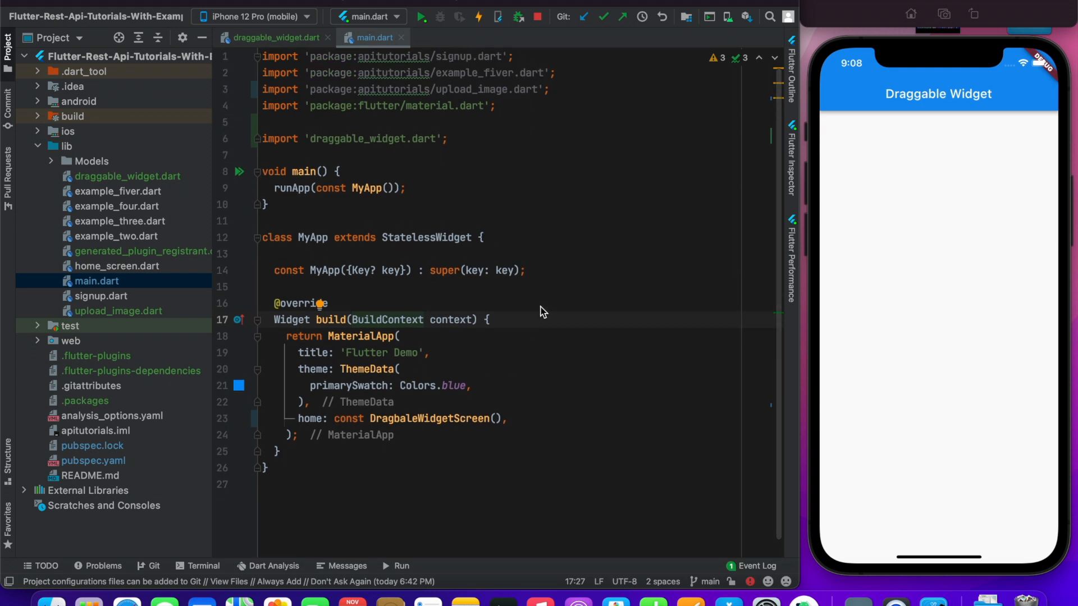
mouse_move(433, 303)
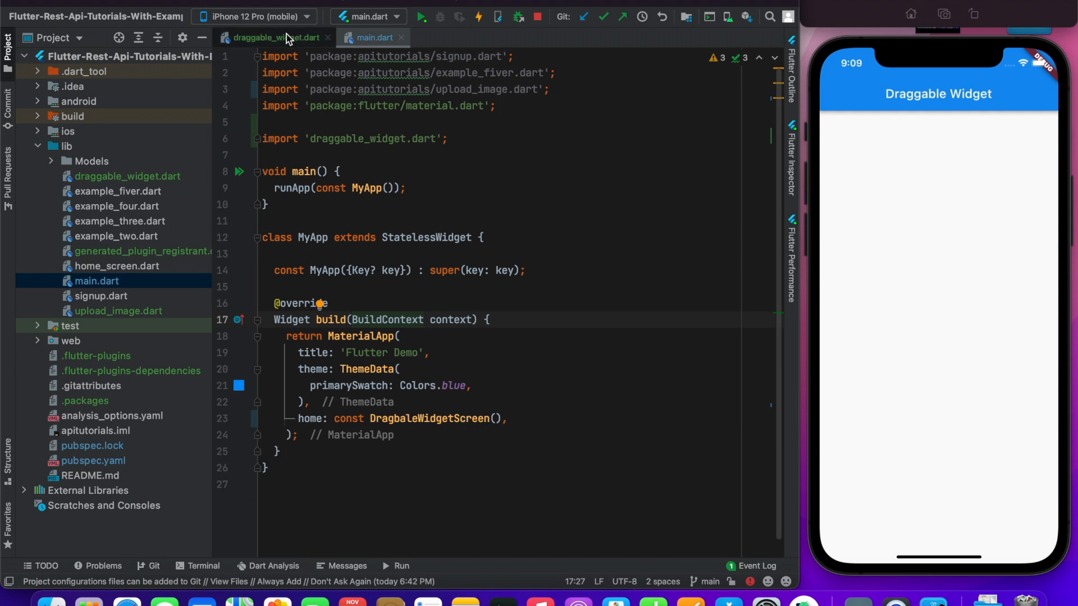
left_click(275, 37)
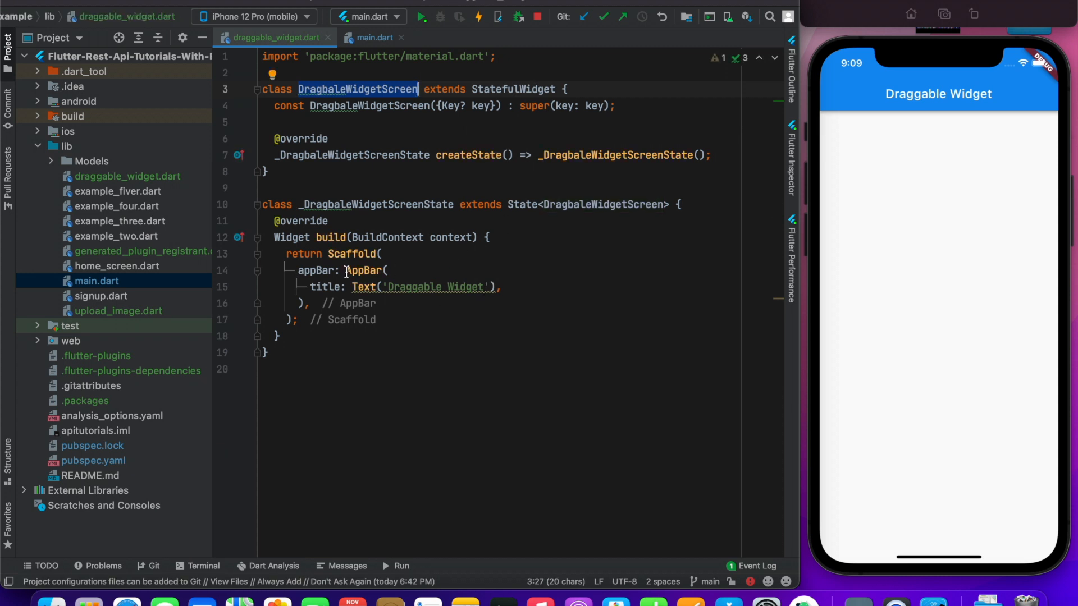
Set the Scaffold body to a Stack whose children hold an empty Container.
type("body: Stac,")
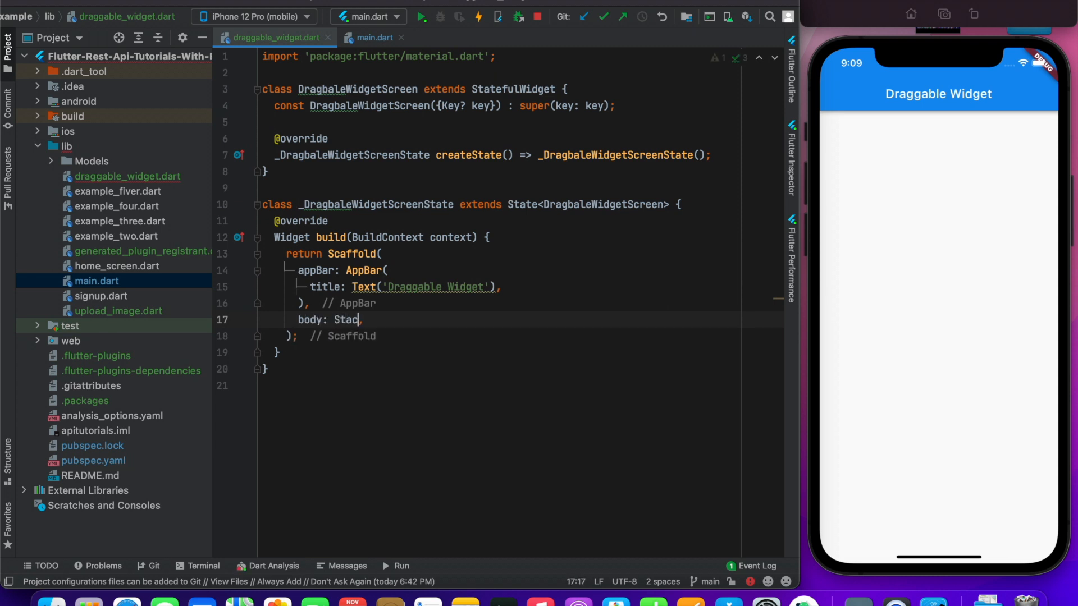
type("k(")
type("children: [")
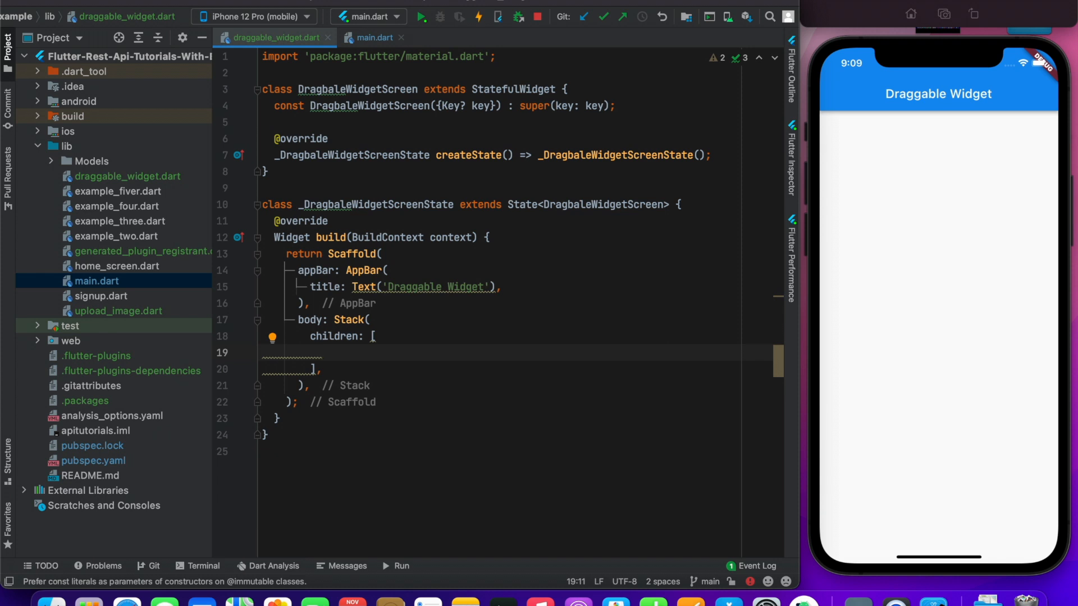
type("Co")
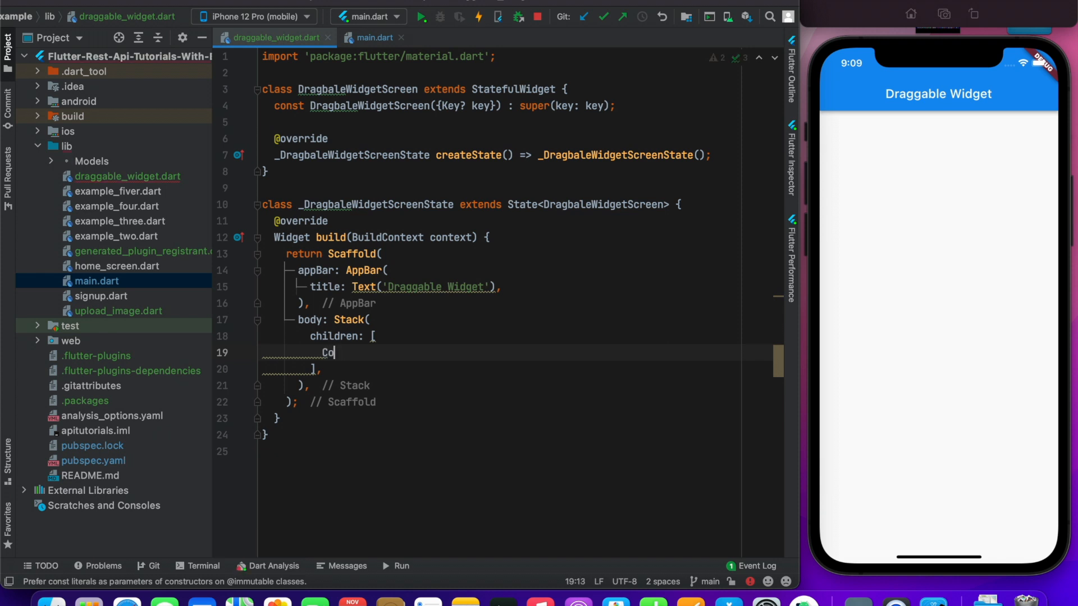
type("ntainer(")
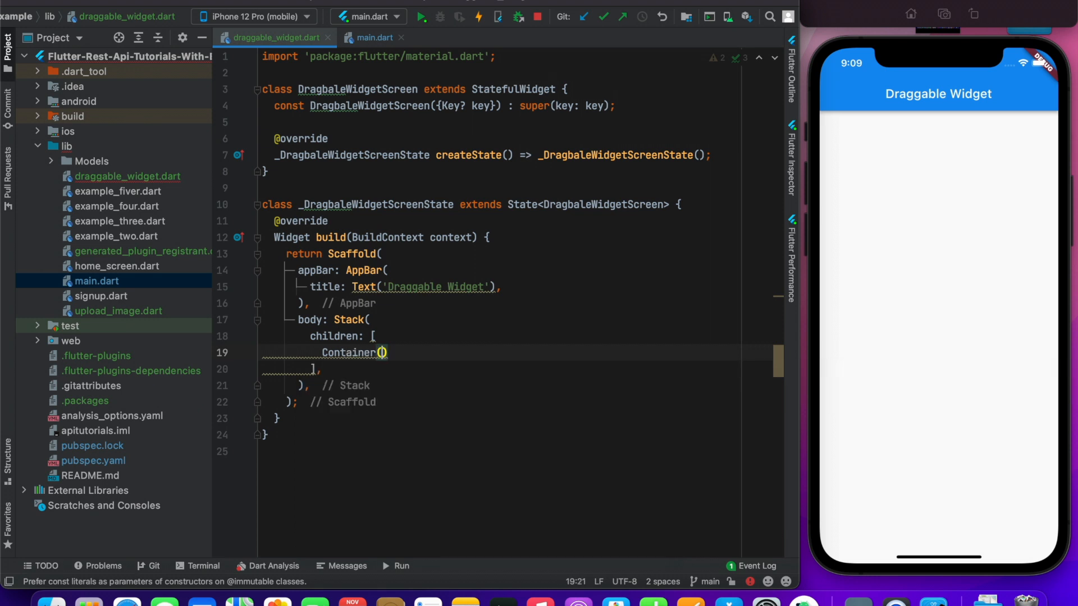
Add a BoxDecoration as the Container's decoration.
key("Return")
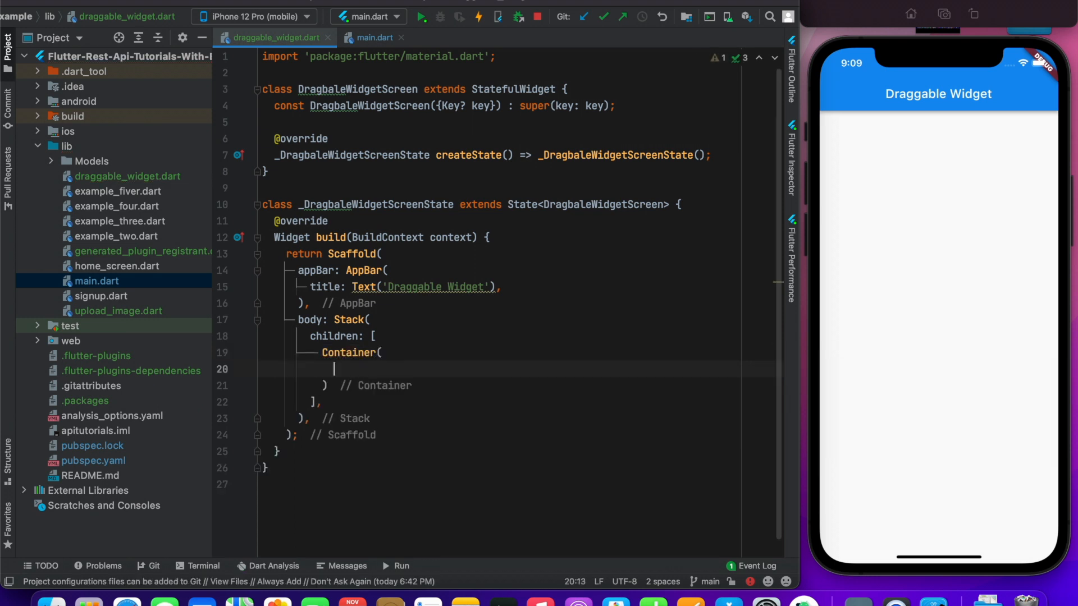
type("decoration: b=B,")
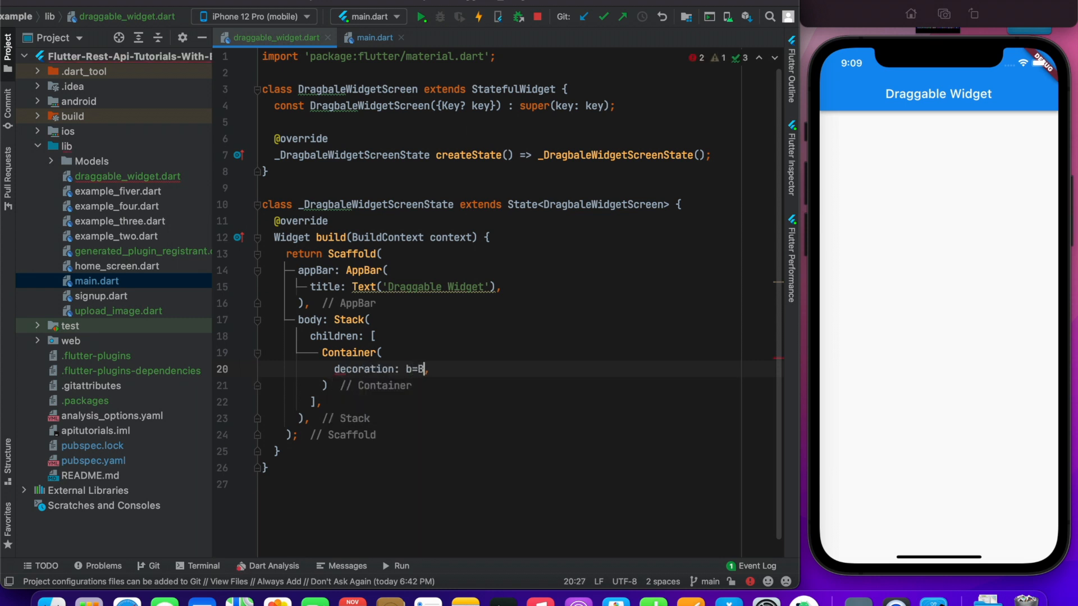
type("BoxDe")
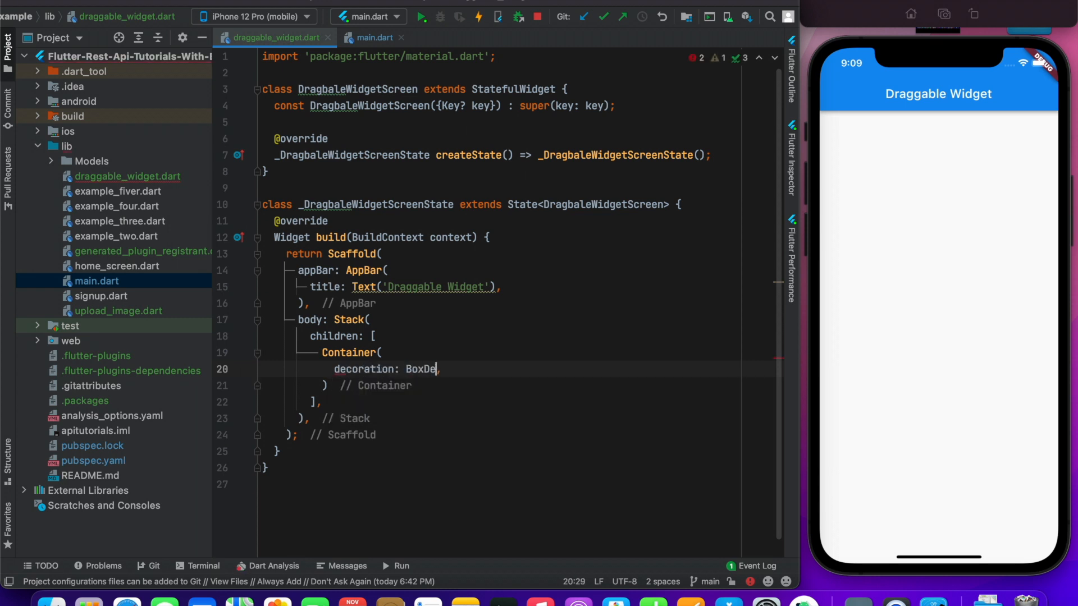
type("x")
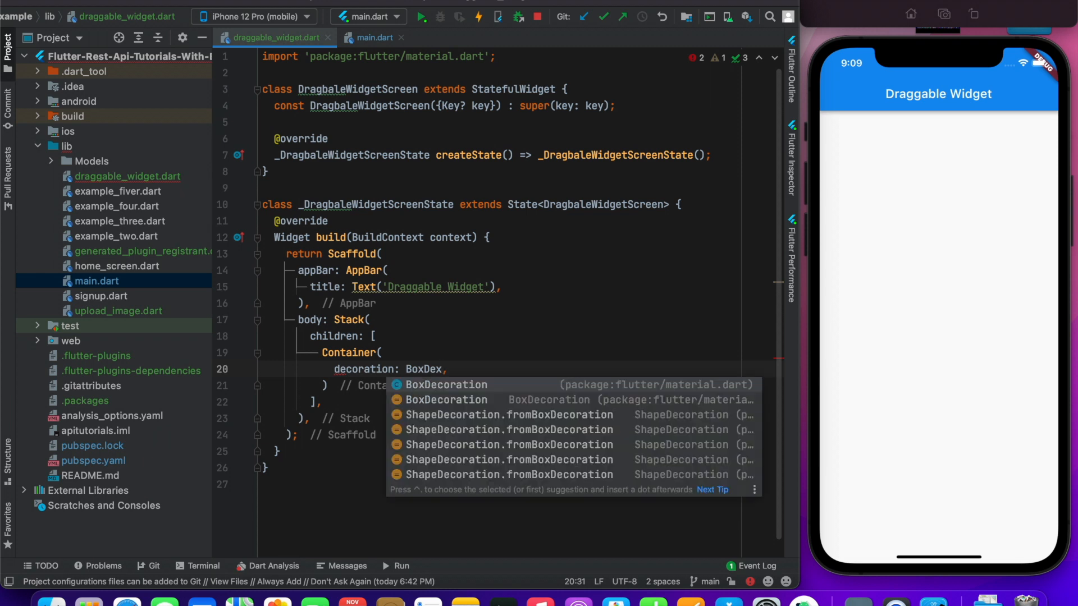
left_click(447, 384)
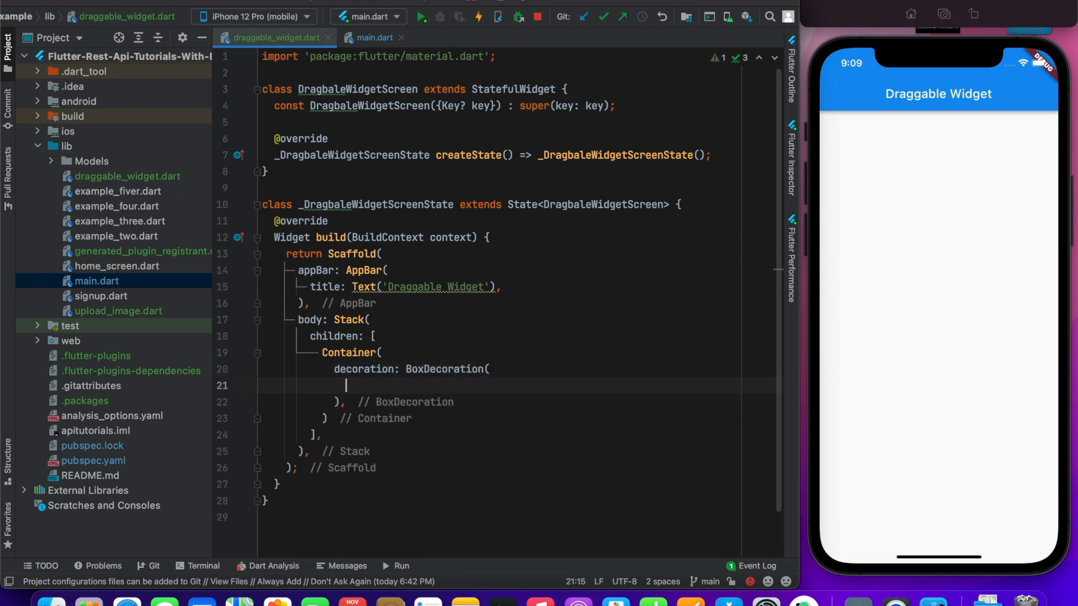
Give the BoxDecoration BorderRadius.circular(50) and Colors.red as its colour.
type("borderRadius: B")
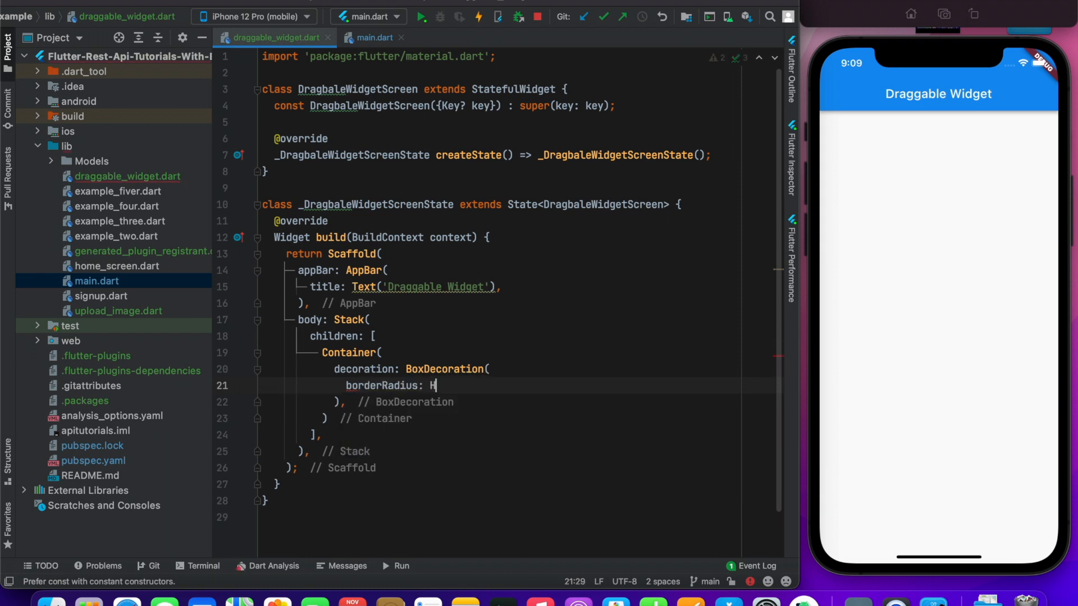
type("b")
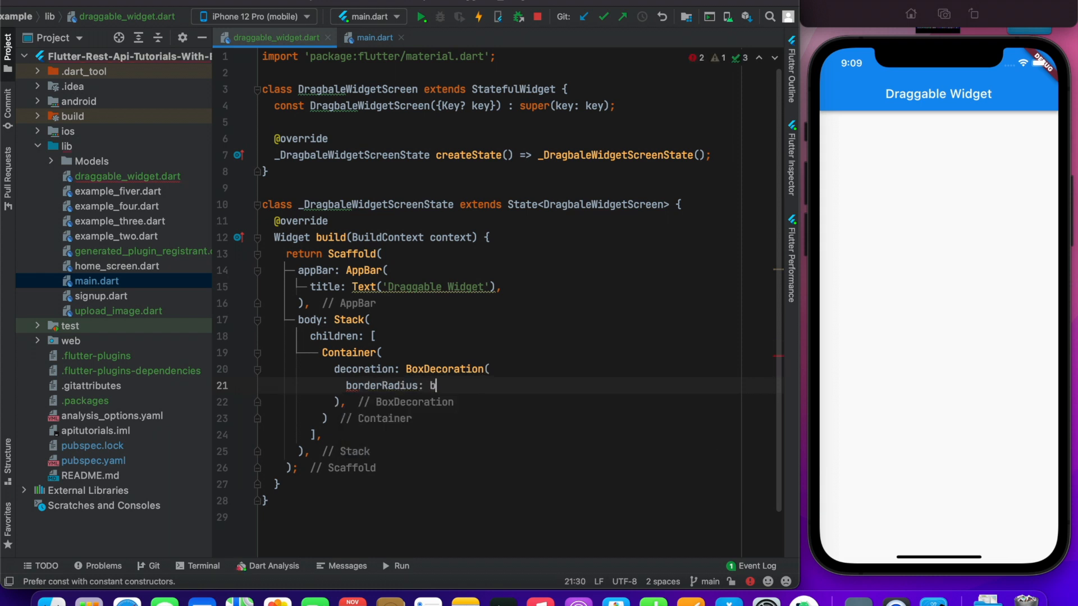
type("orderC")
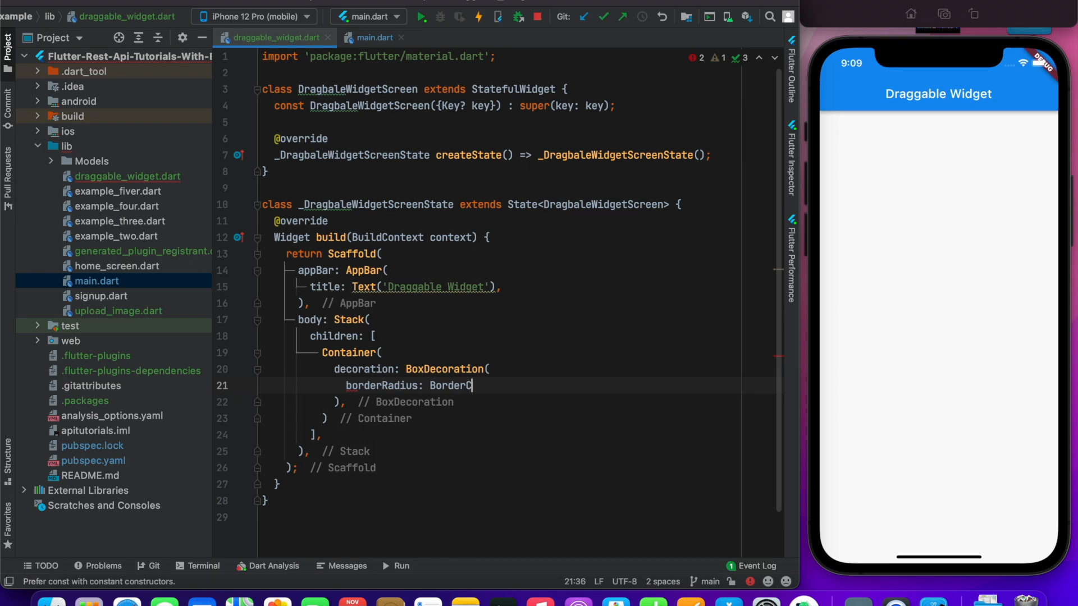
type("Radius.circular")
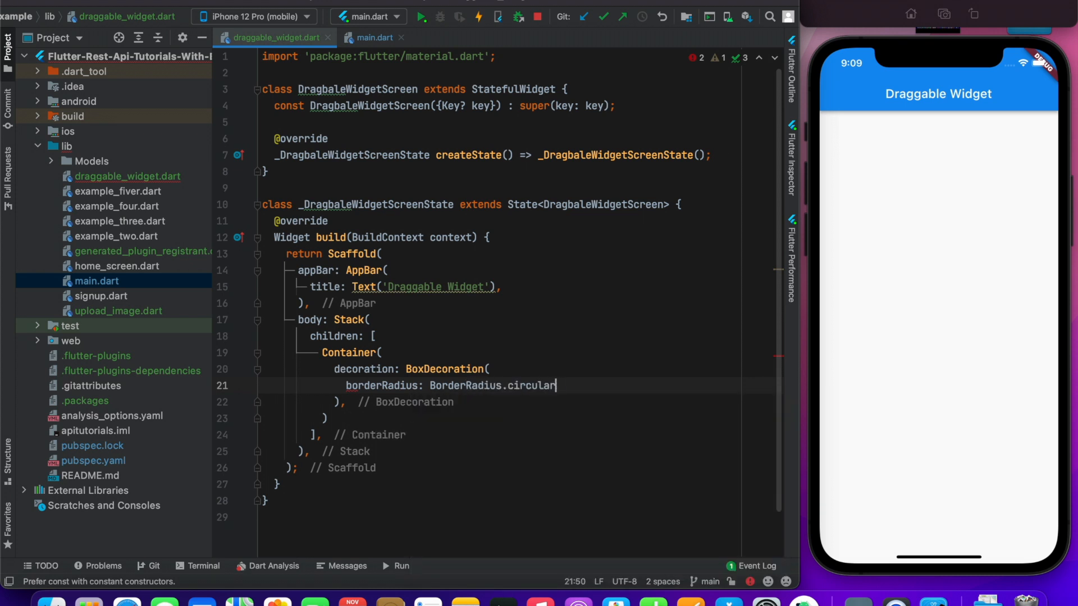
type("(50")
type("color: Color")
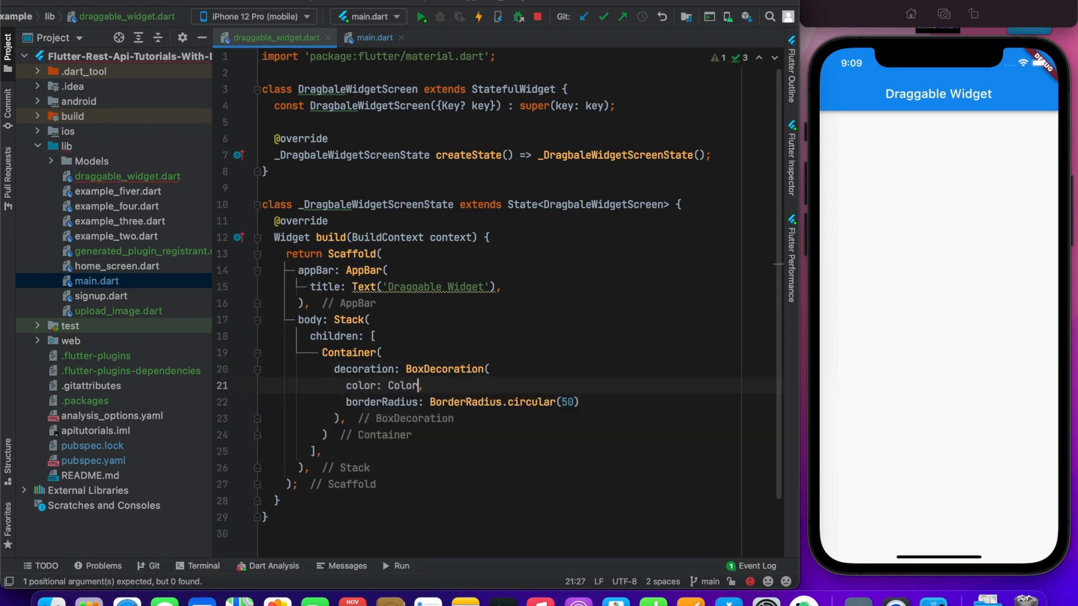
type("s.red")
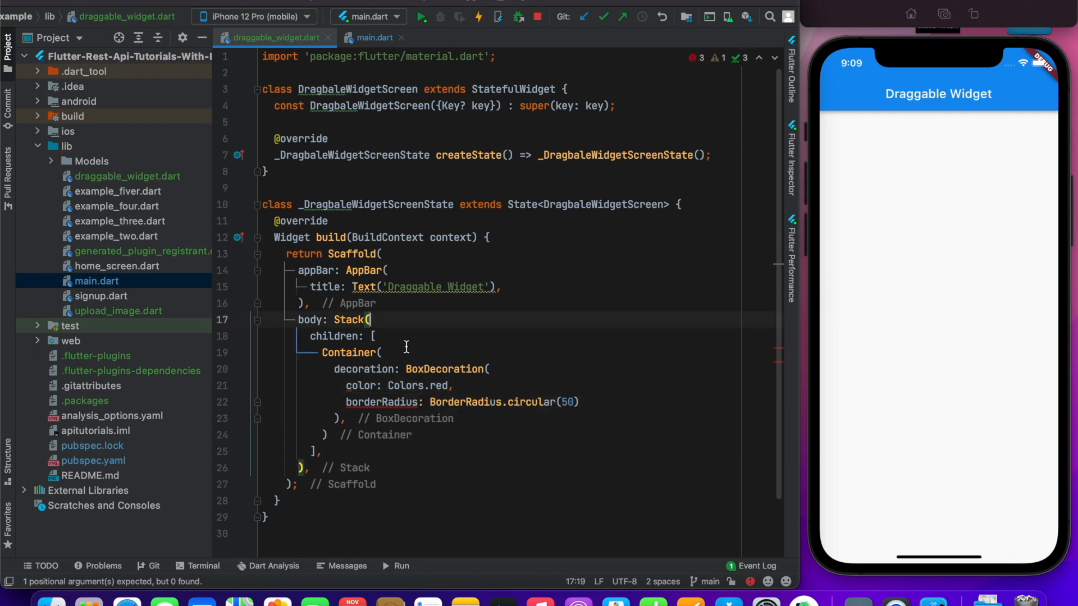
type("height: 100,")
type("width: 100,")
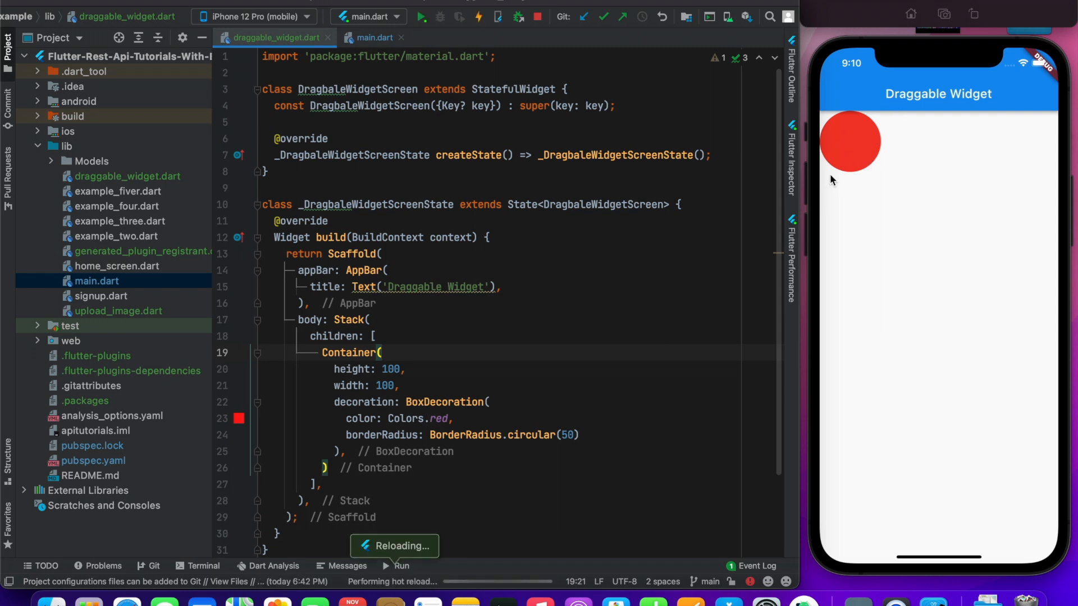
mouse_move(859, 174)
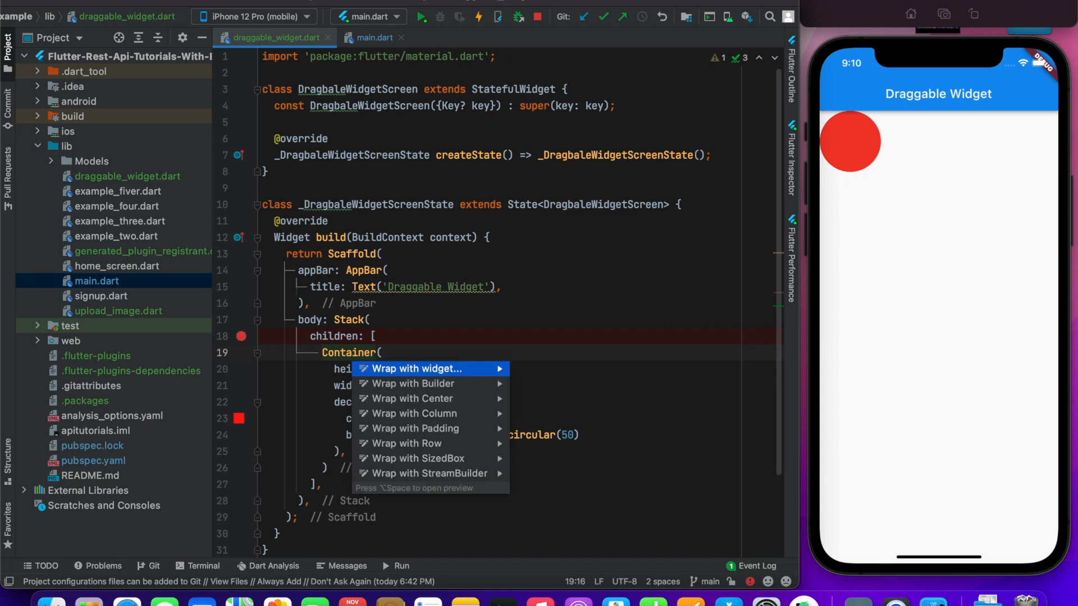
Wrap the circle Container in a GestureDetector with an empty onTap callback.
left_click(397, 368)
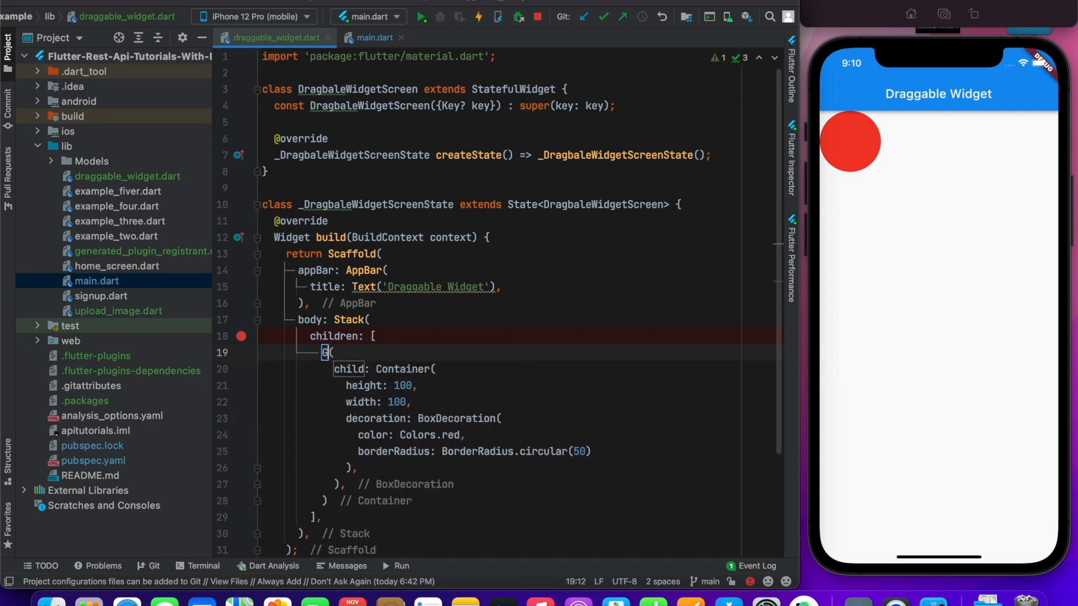
type("estureDetector")
type("on")
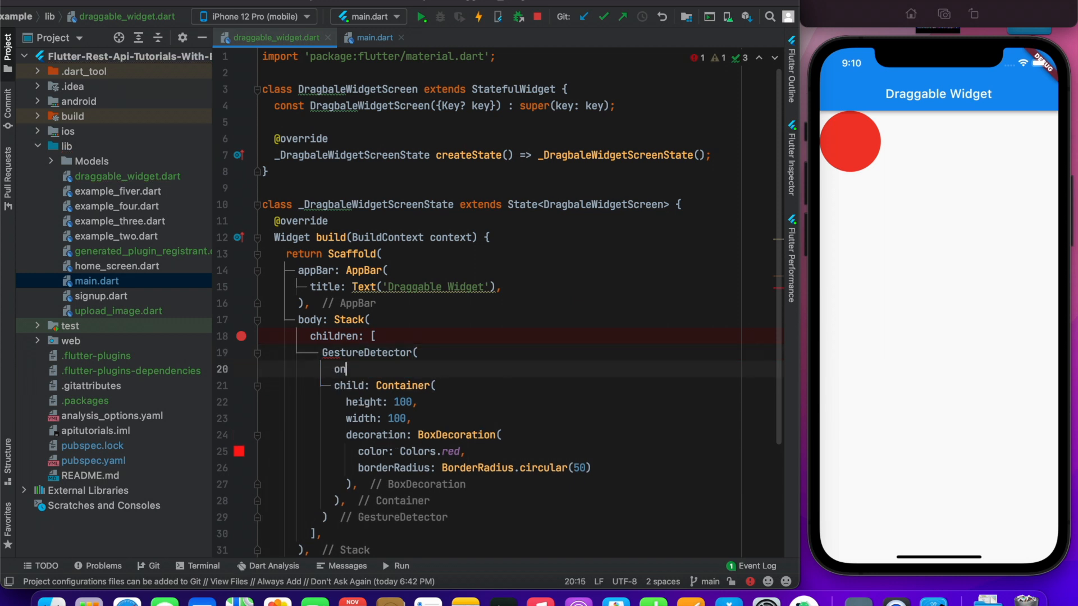
type("t")
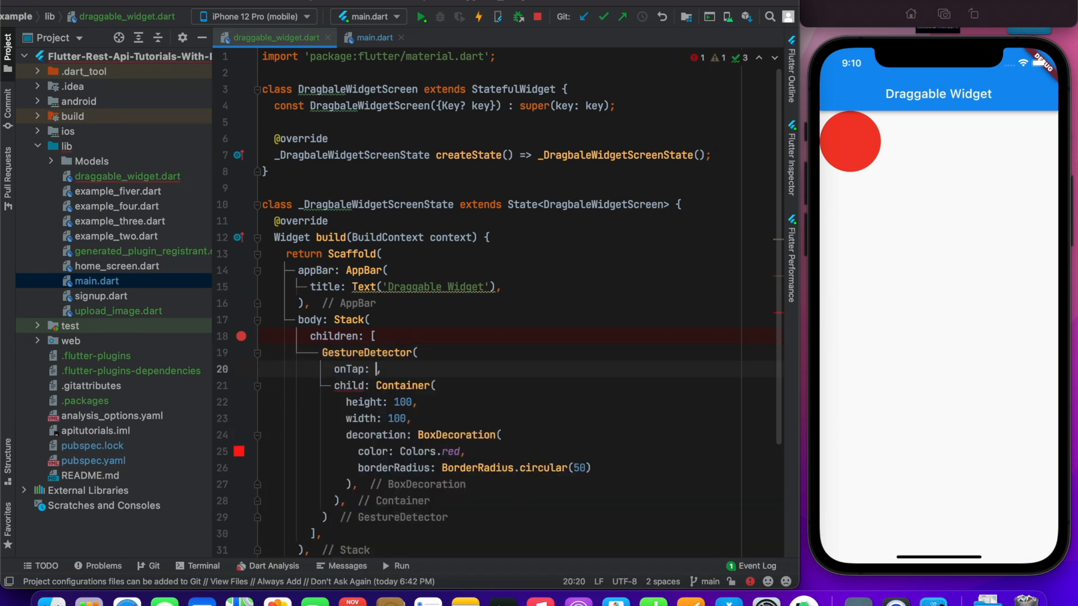
type("(){")
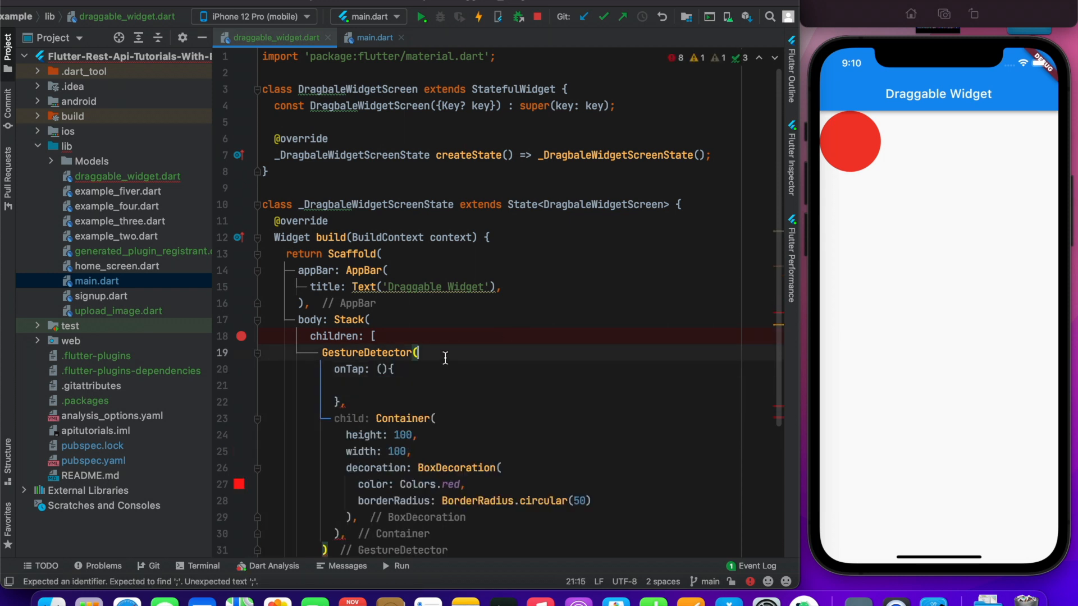
Add an empty onPanUpdate callback that receives details.
type("onp")
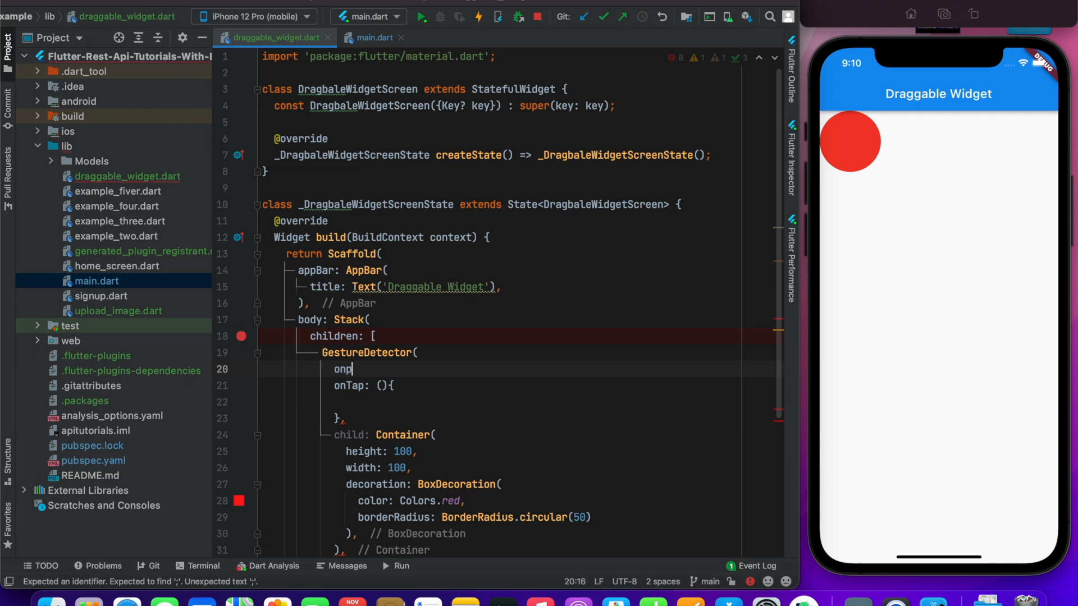
type("a")
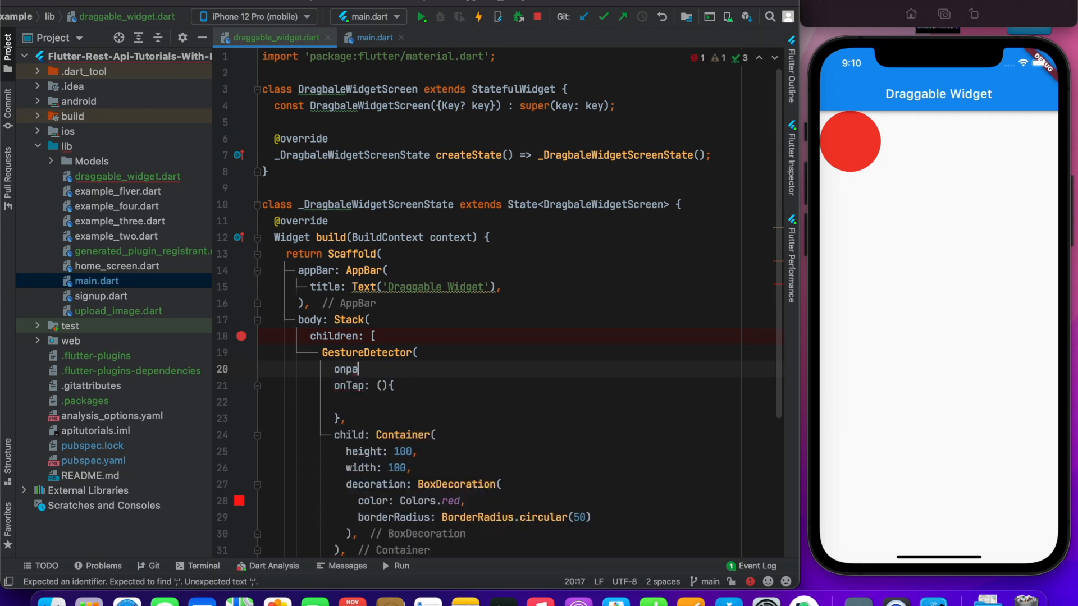
key("Backspace")
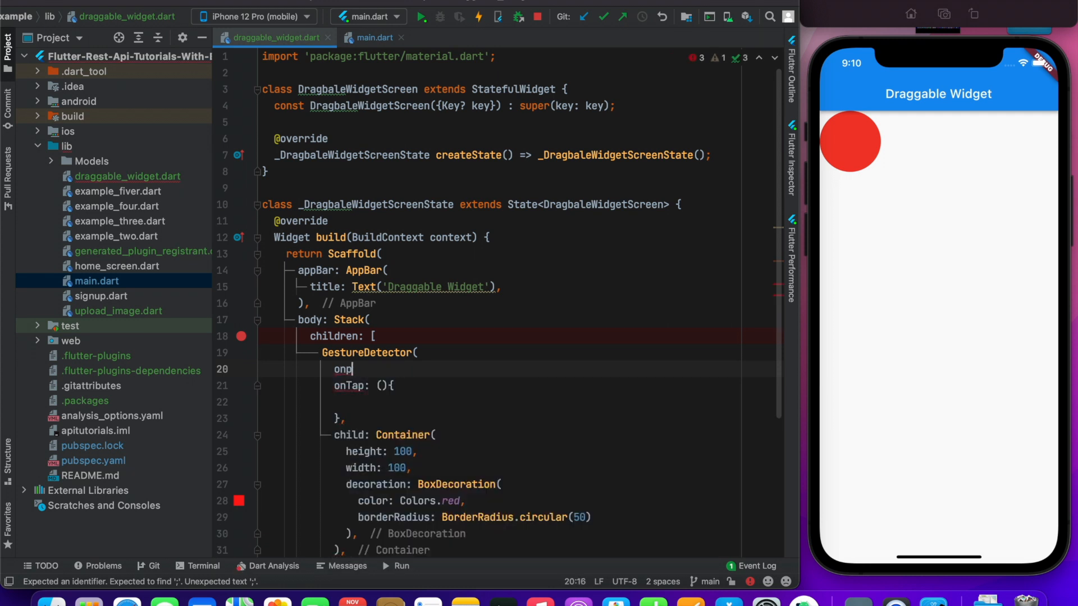
type("anUpdate: (),")
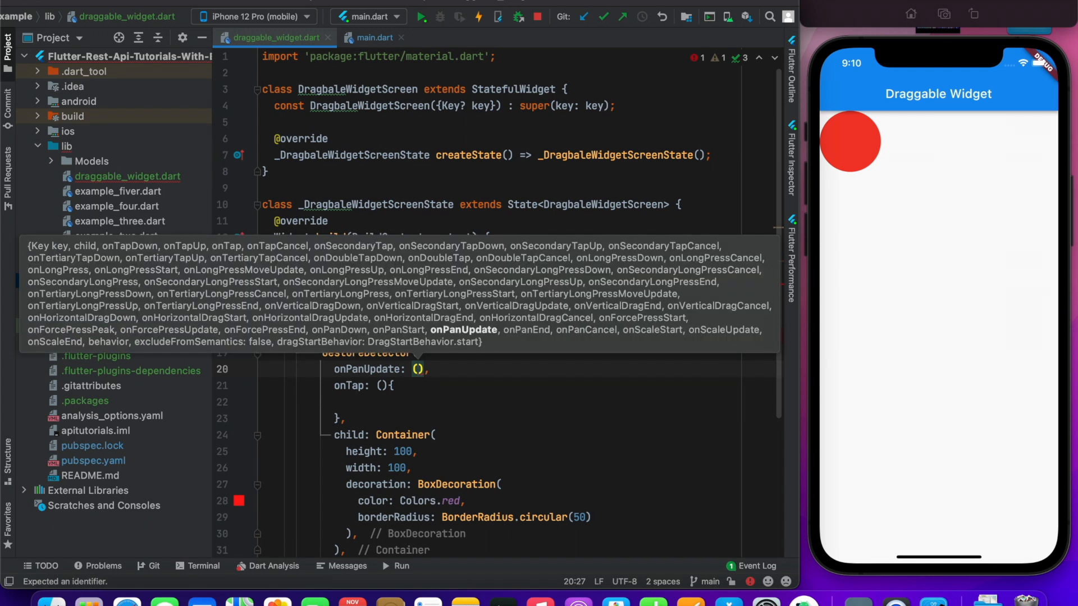
type("details")
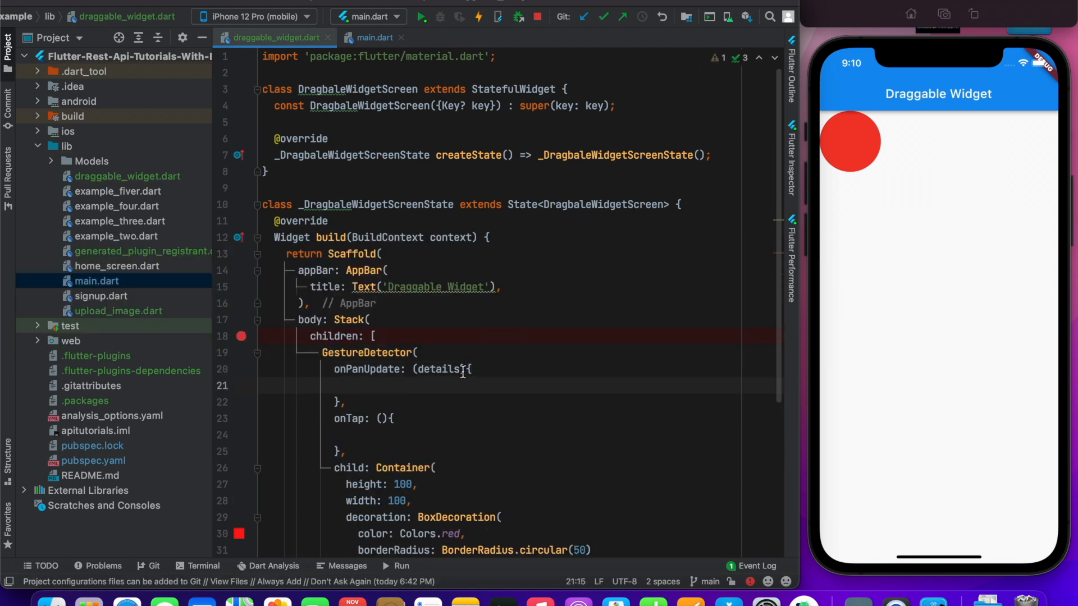
mouse_move(446, 370)
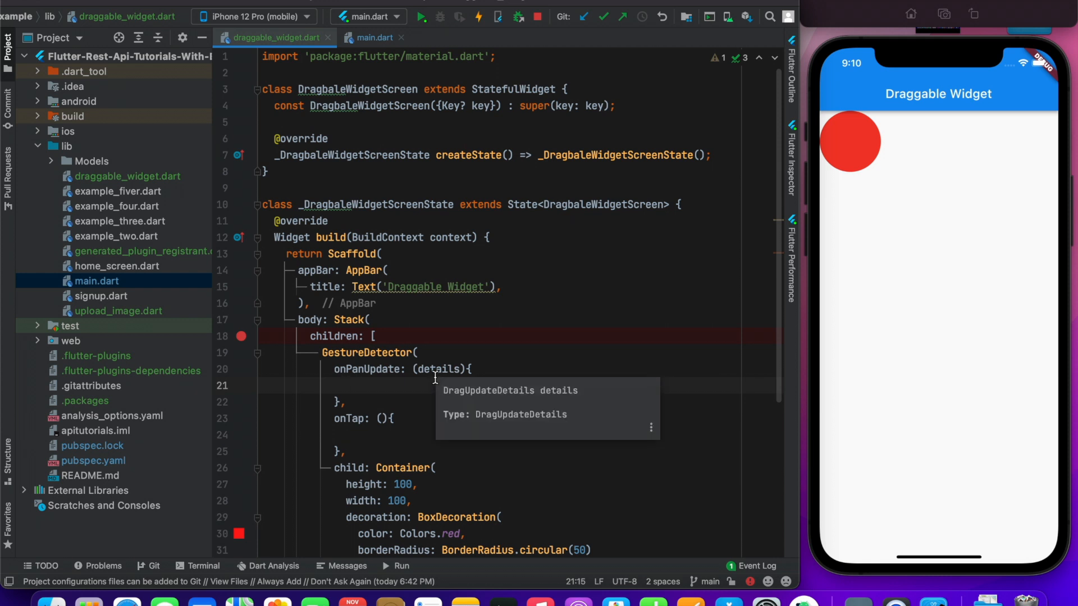
mouse_move(566, 228)
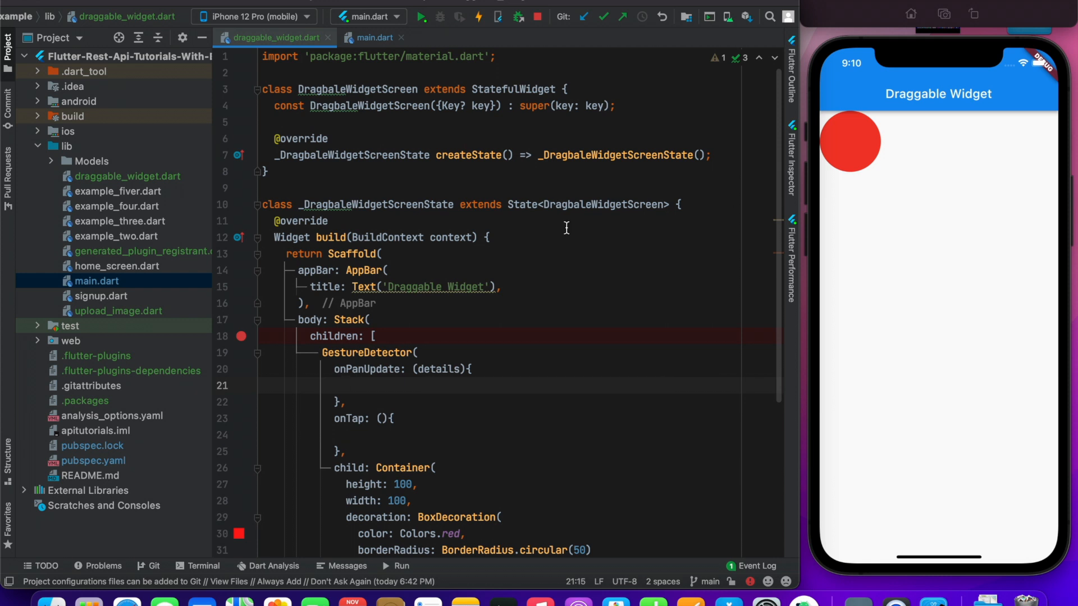
mouse_move(988, 272)
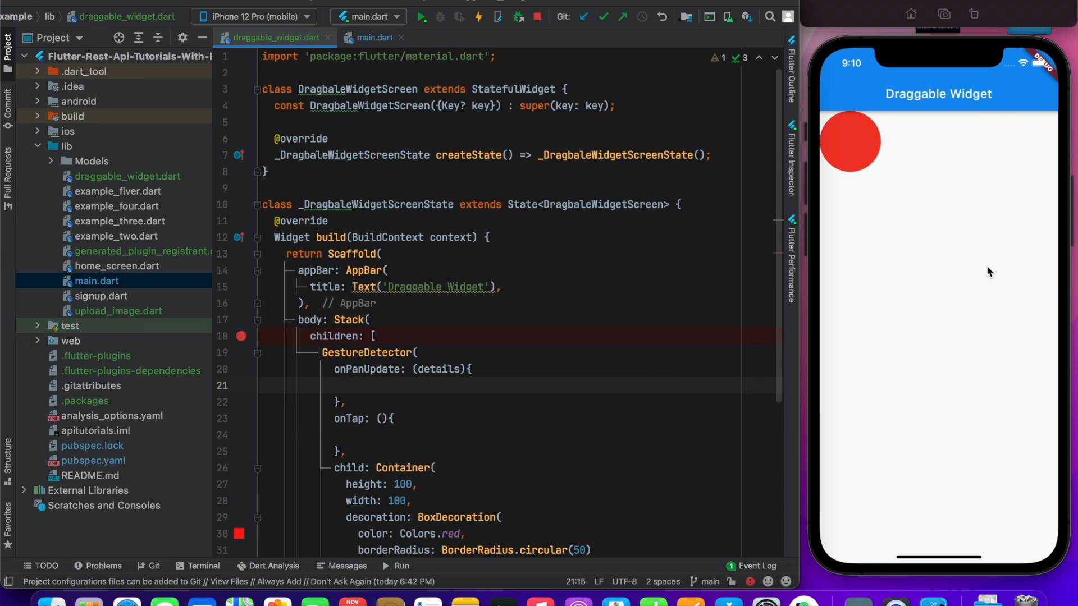
mouse_move(892, 135)
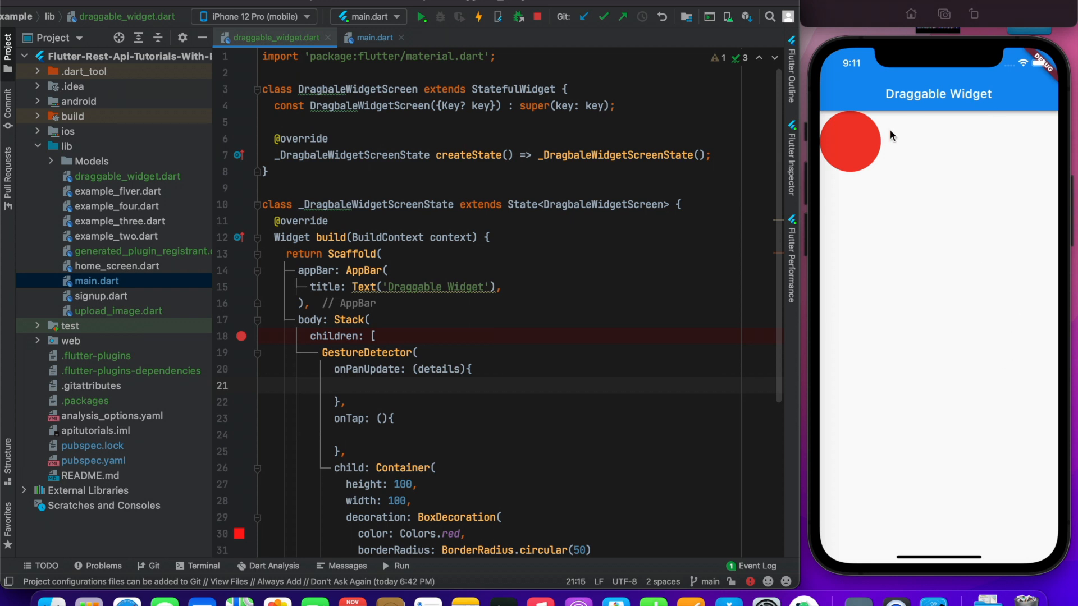
mouse_move(971, 177)
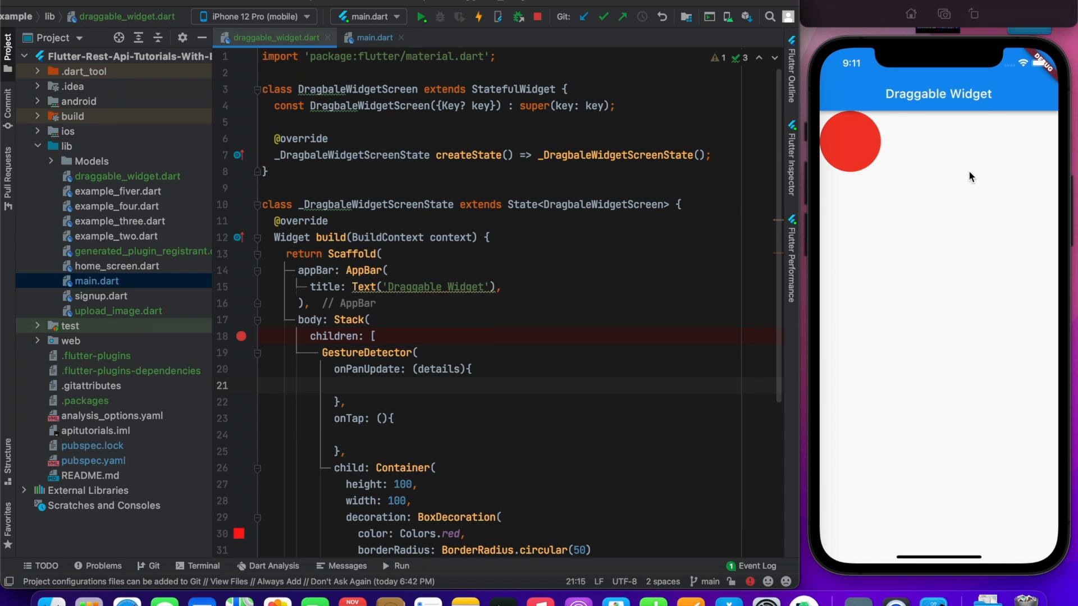
mouse_move(871, 143)
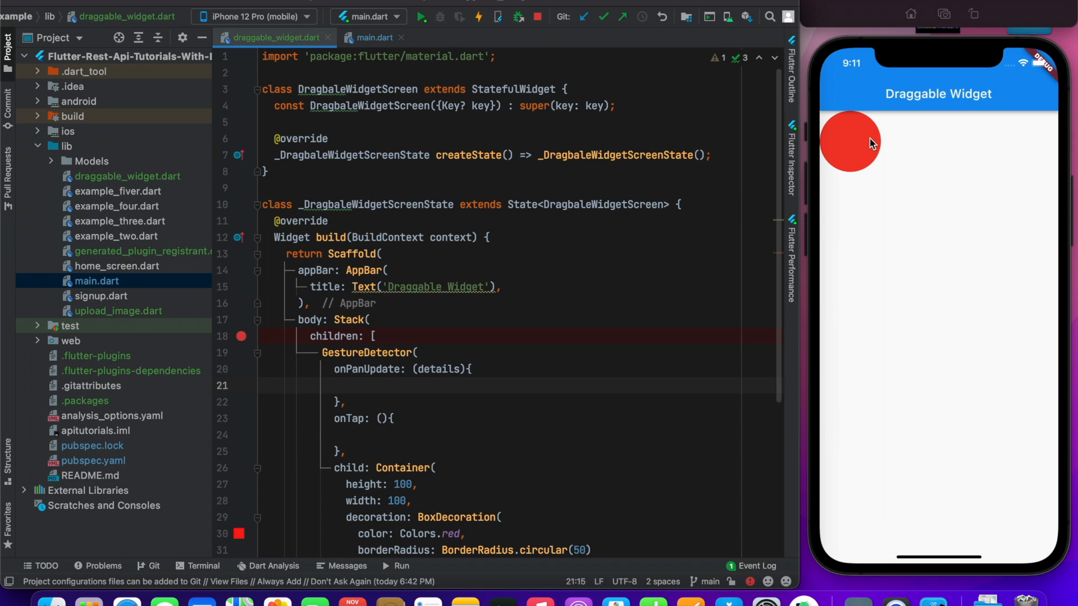
mouse_move(438, 370)
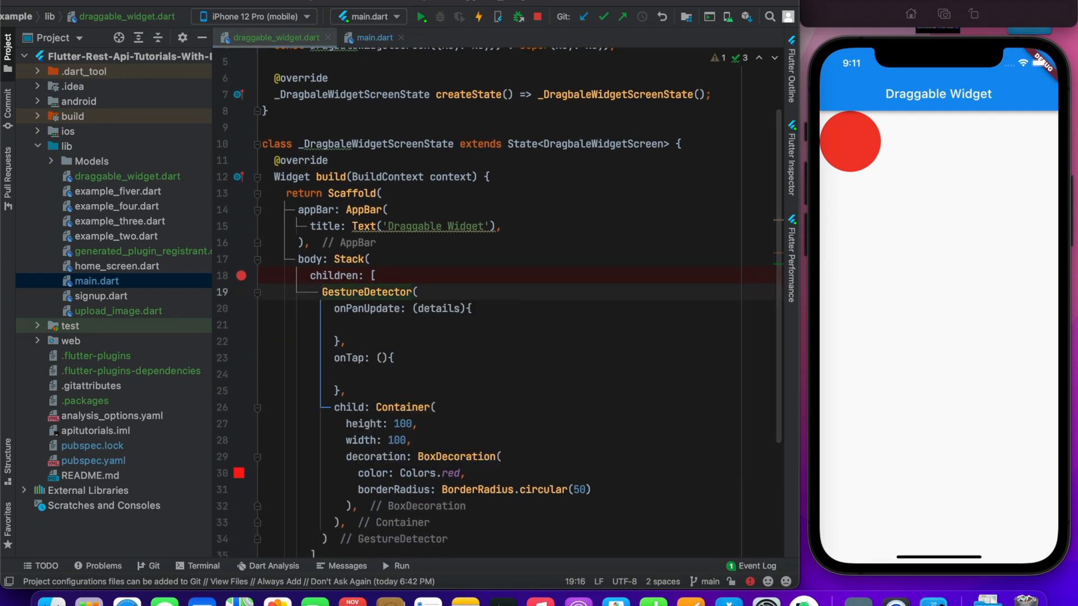
Wrap the GestureDetector in a Positioned widget and start its left property.
type("Poss")
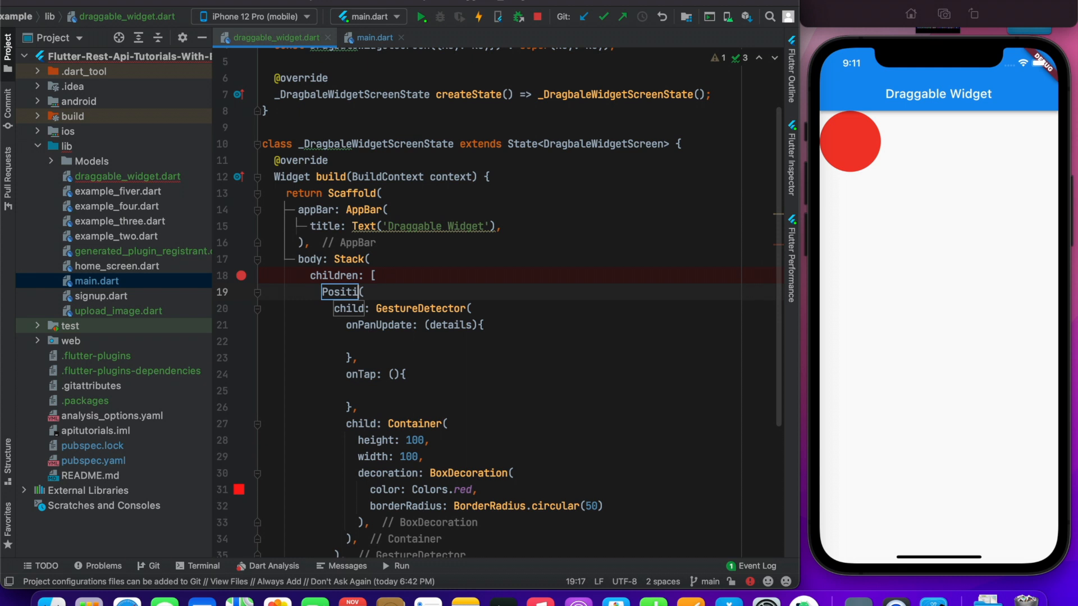
type("oned")
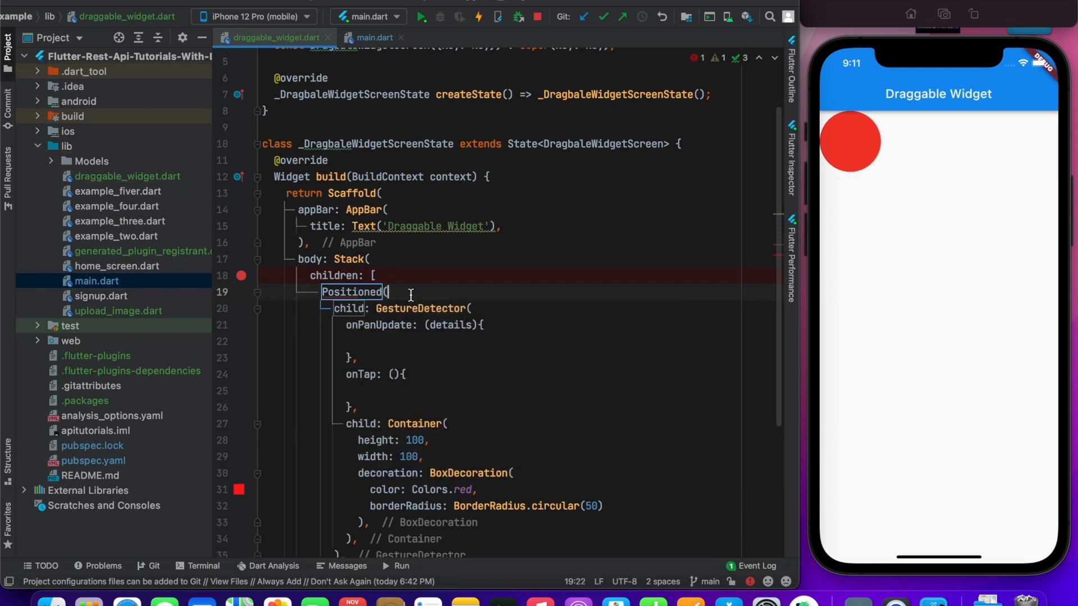
type("left: ,")
type("top: ,")
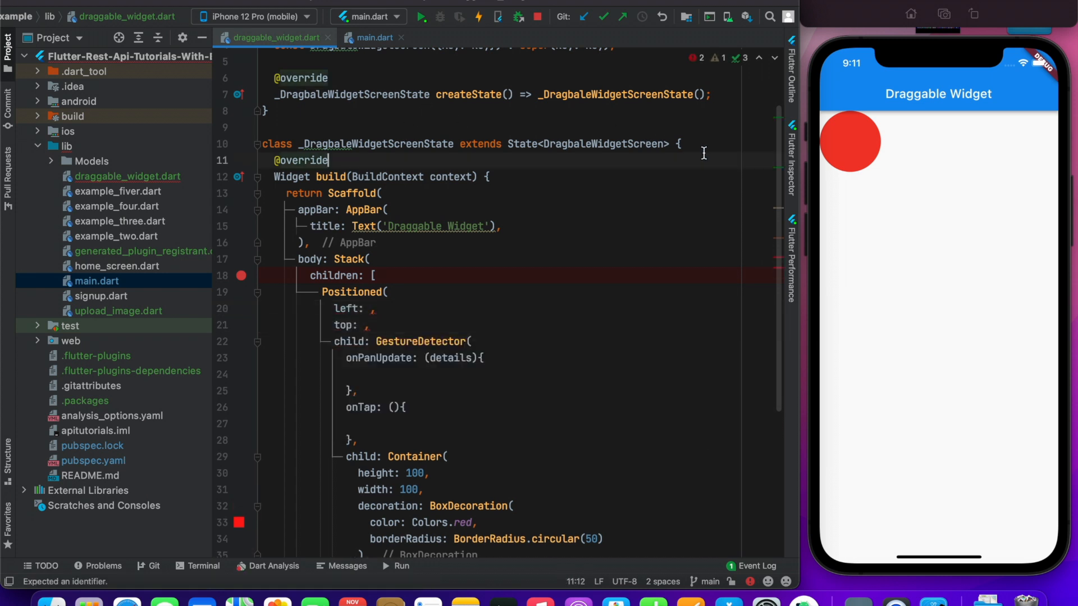
Declare double state variables for left and top, both initialised to 0.0.
type("dou")
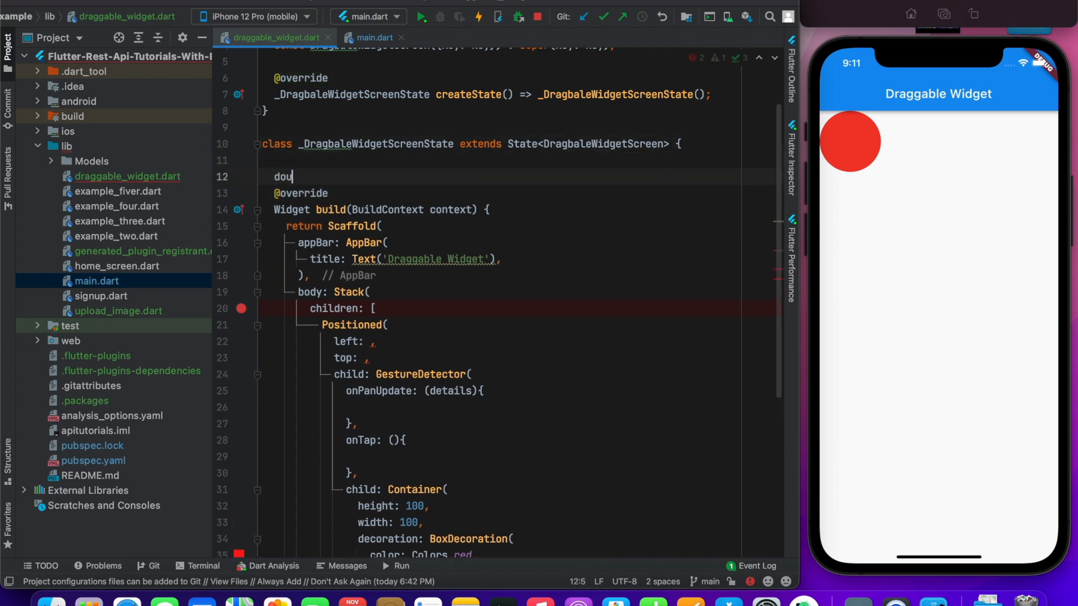
type("ble")
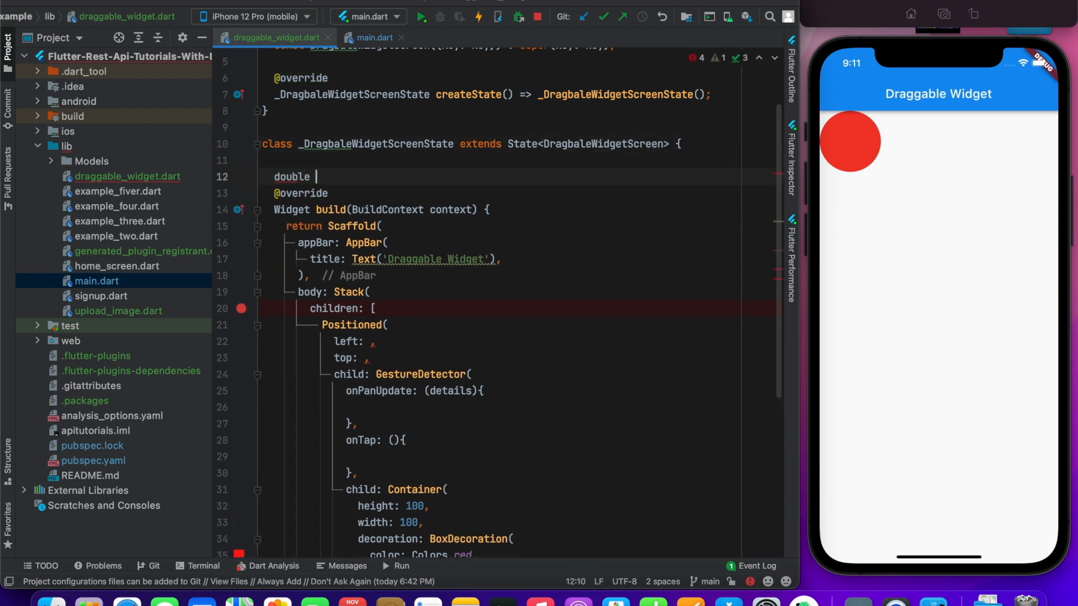
type("_")
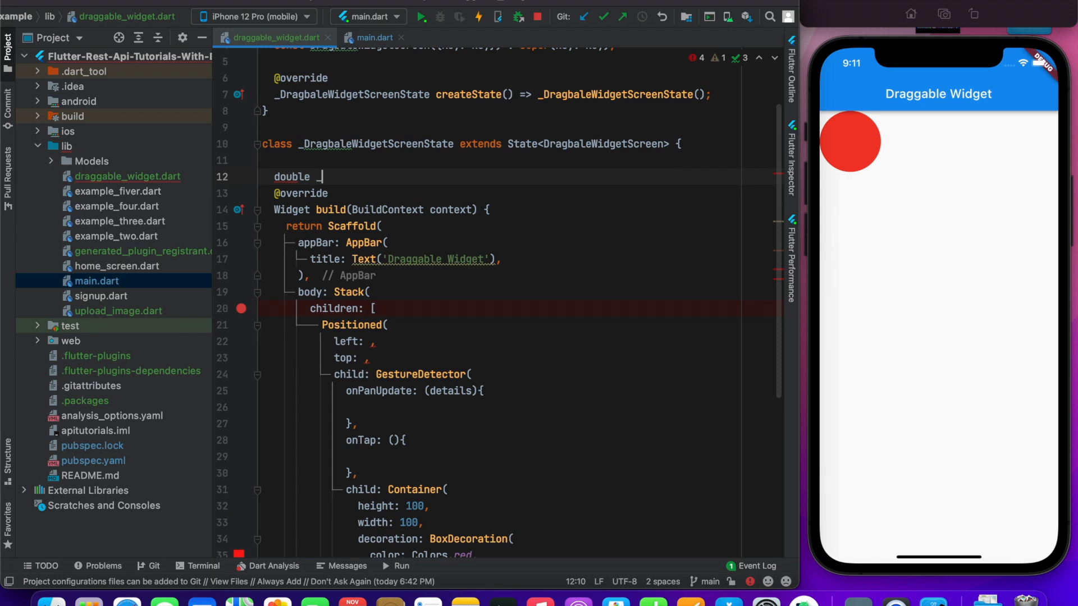
type("left =")
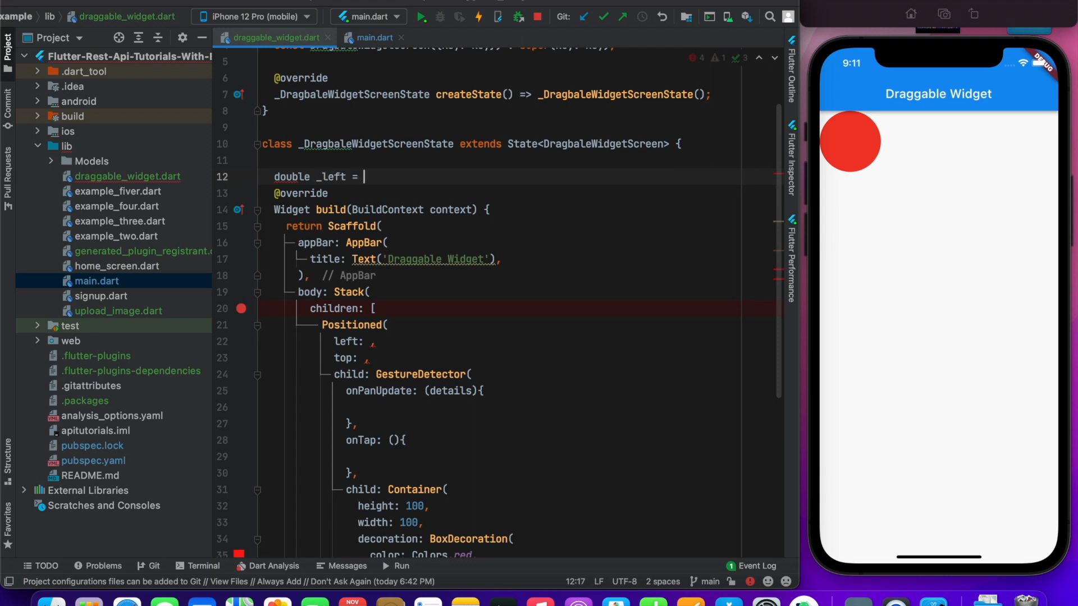
type("0.0 ,")
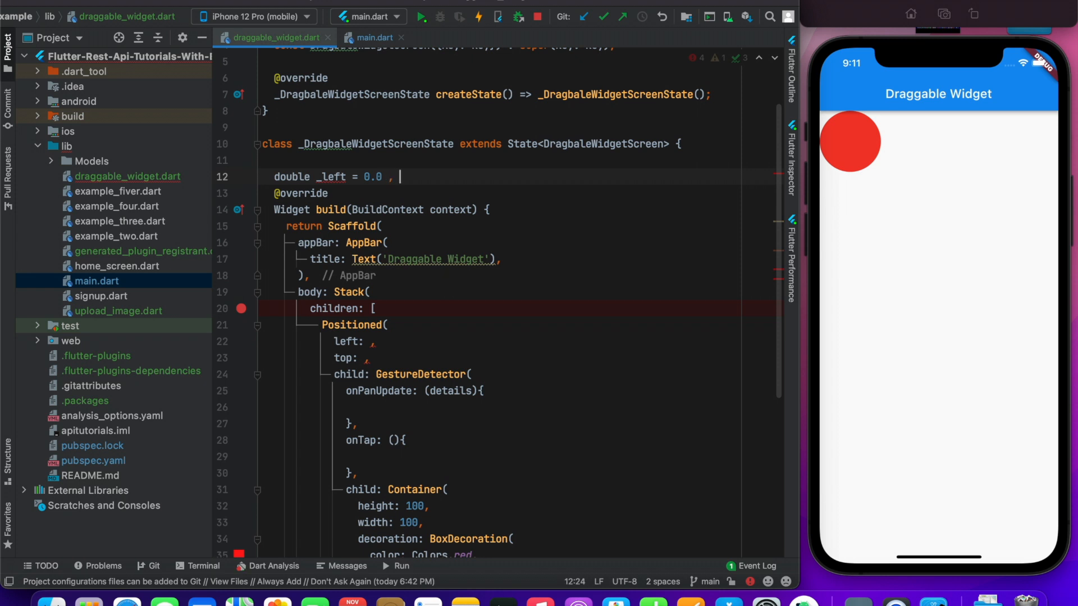
type("t")
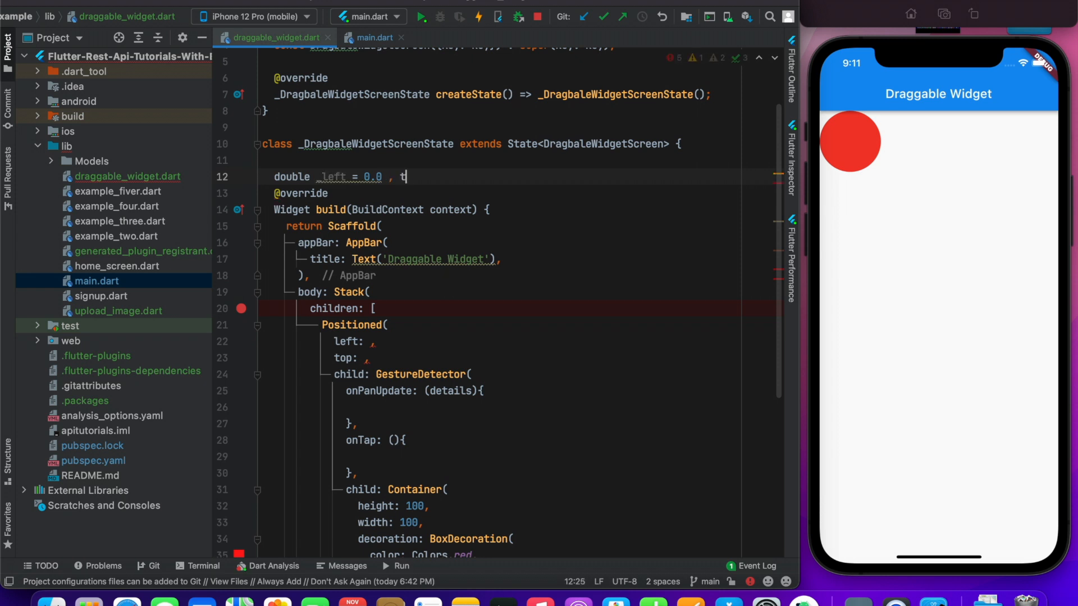
type("op -")
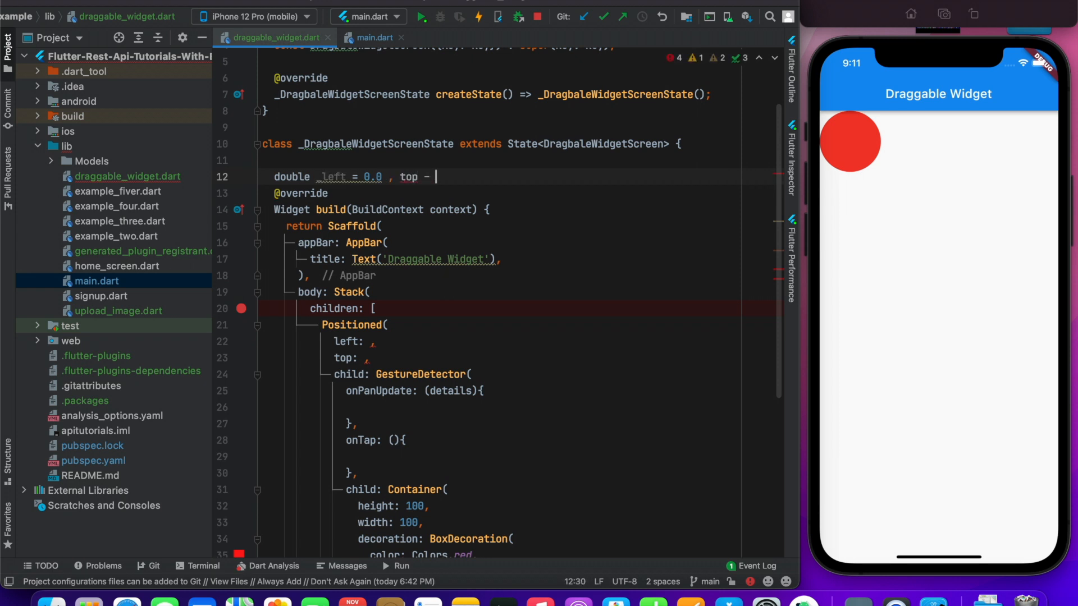
type("0 .0")
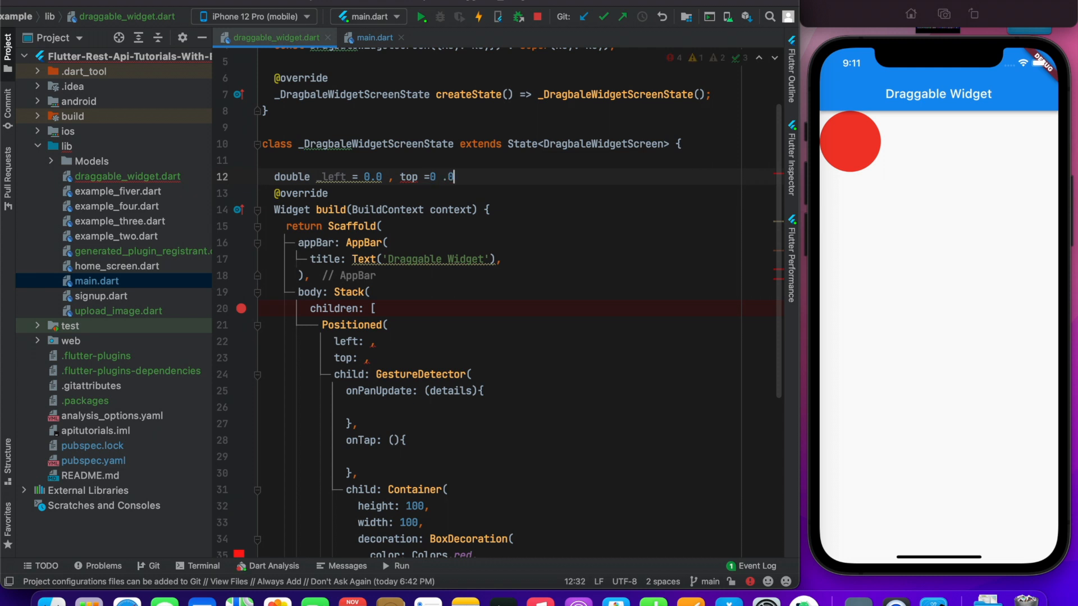
type(";")
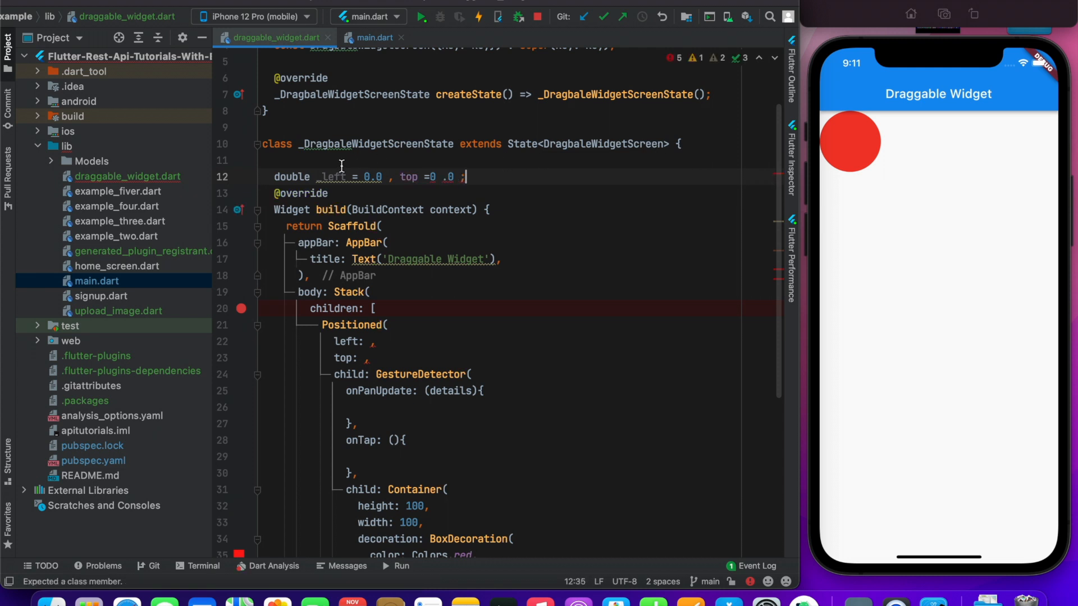
Split top into its own double declaration and use left and top in Positioned.
double_click(332, 177)
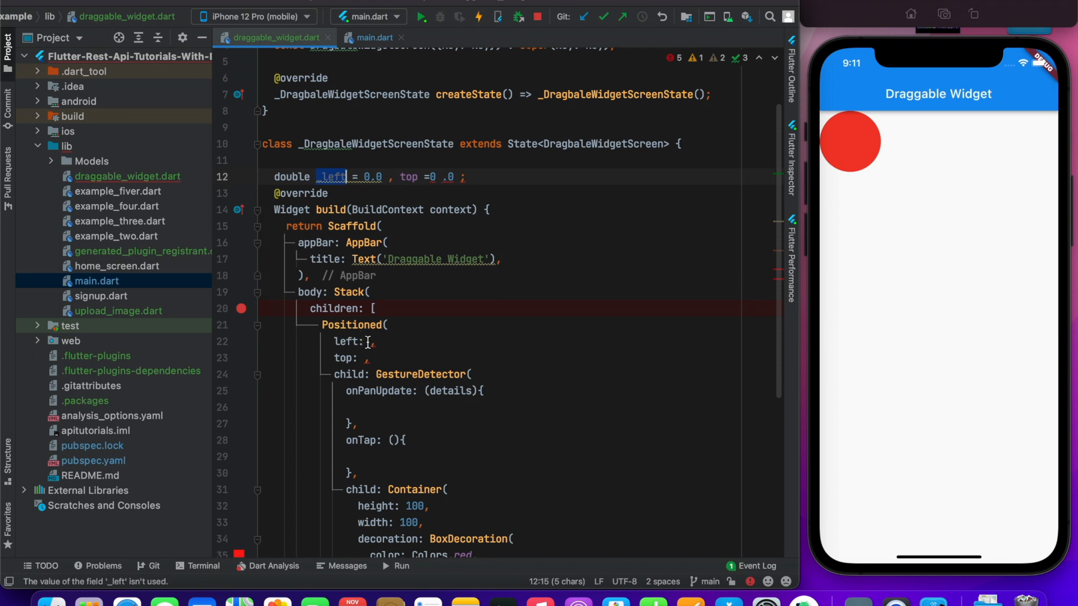
type("_left")
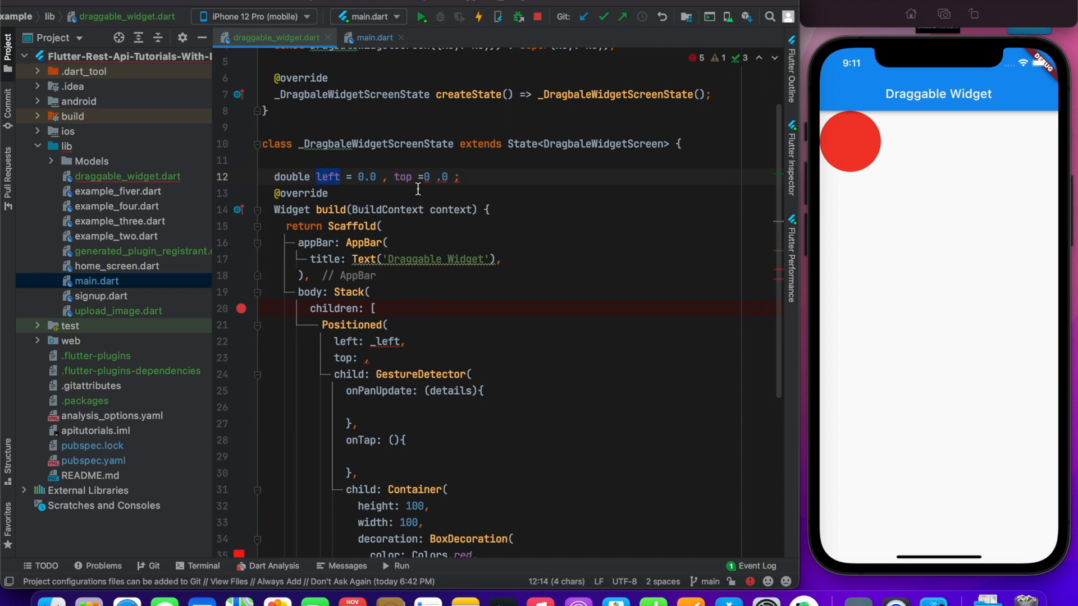
left_click(364, 357)
type("top")
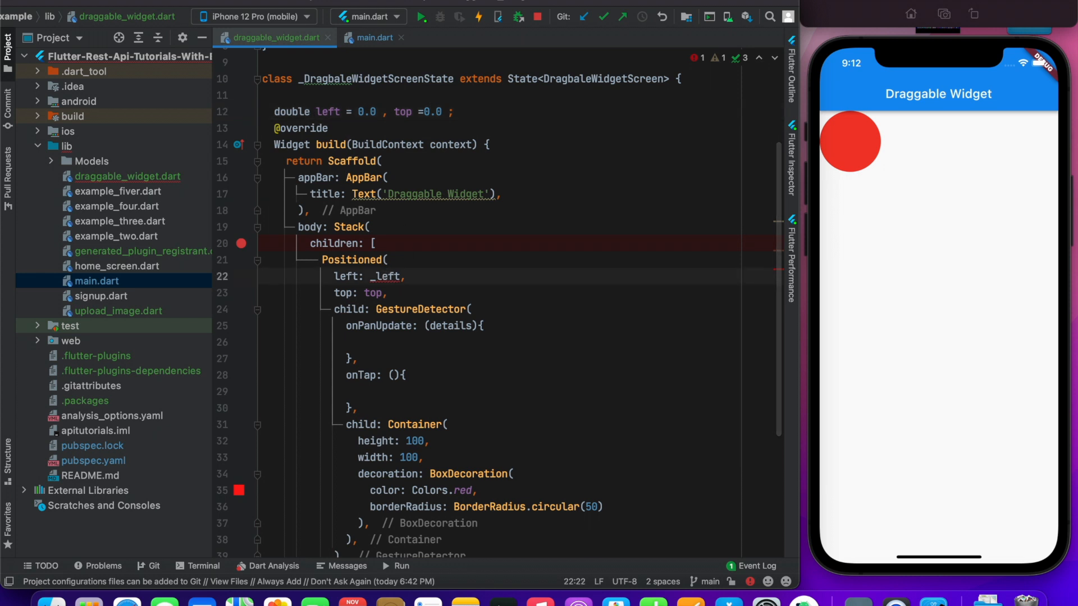
left_click(396, 111)
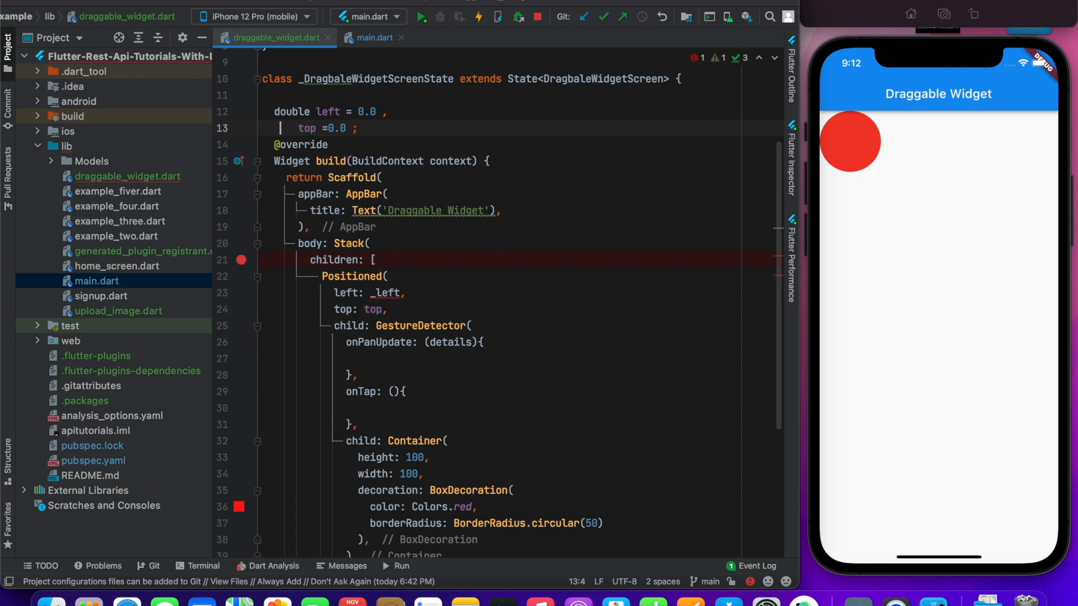
type("double")
left_click(526, 111)
type(";")
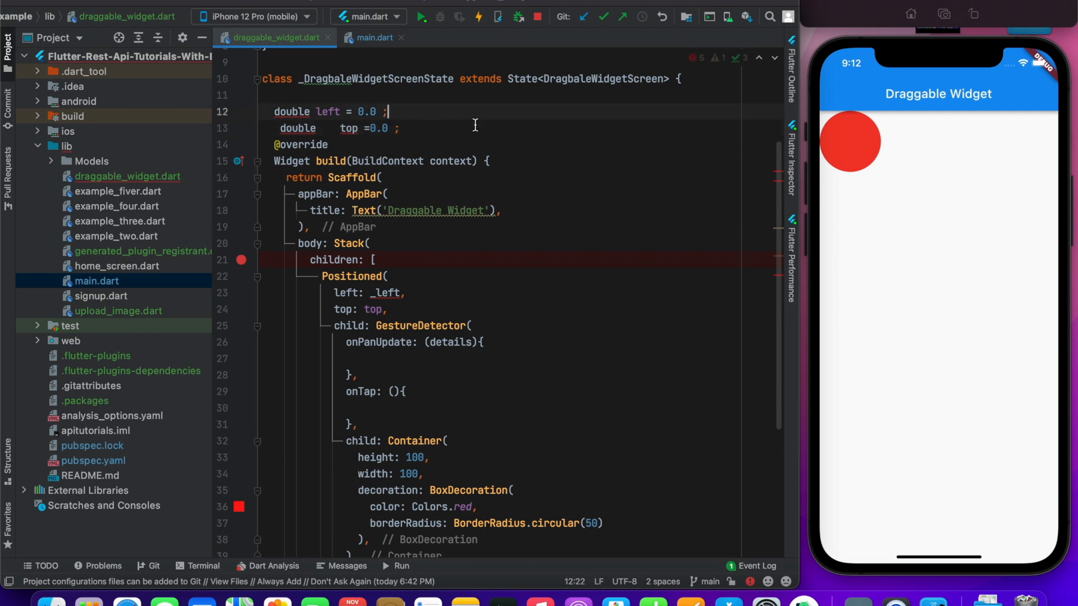
left_click(386, 300)
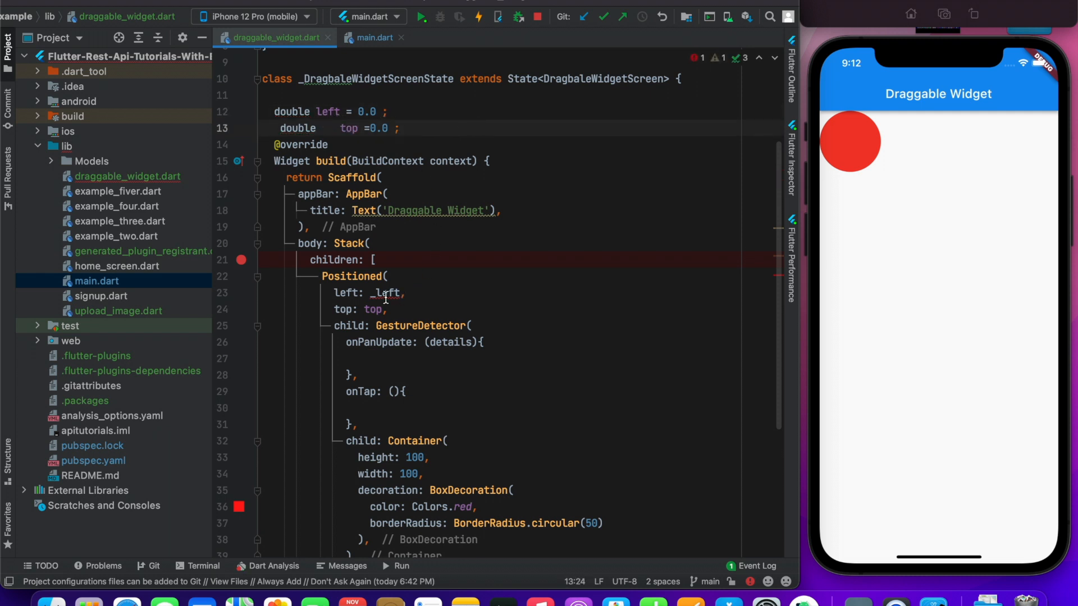
left_click(385, 292)
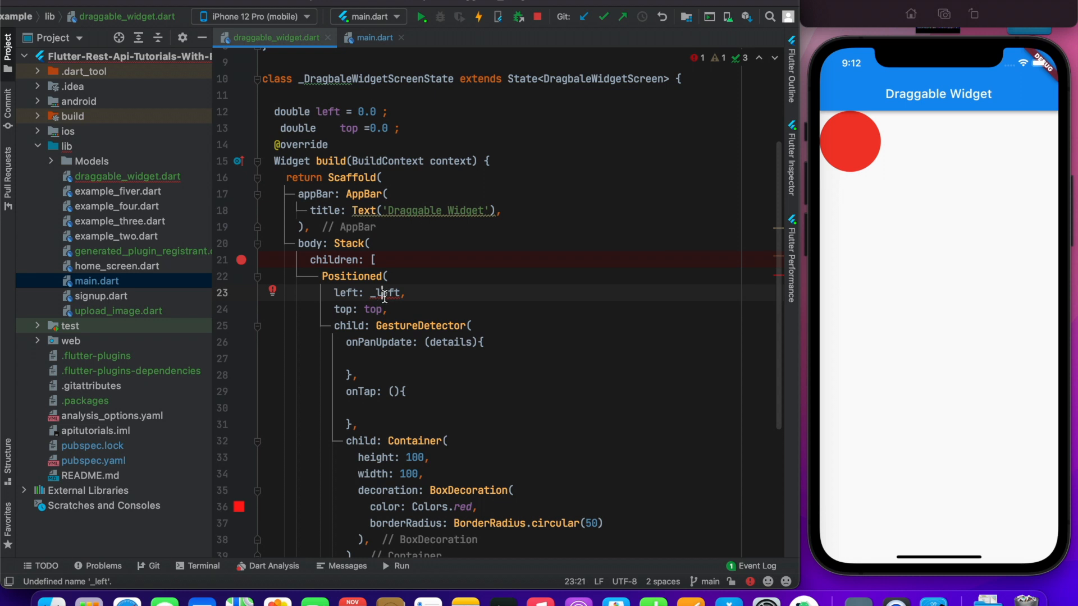
double_click(328, 111)
type("l")
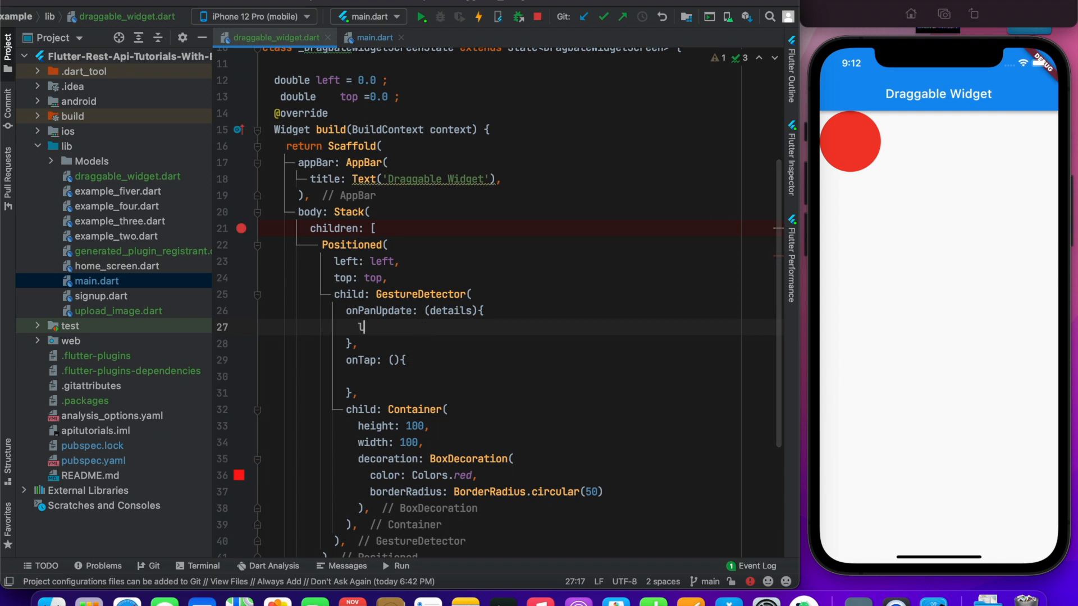
In onPanUpdate, set left and top to max(0, current + details.delta dx/dy).
type("ef")
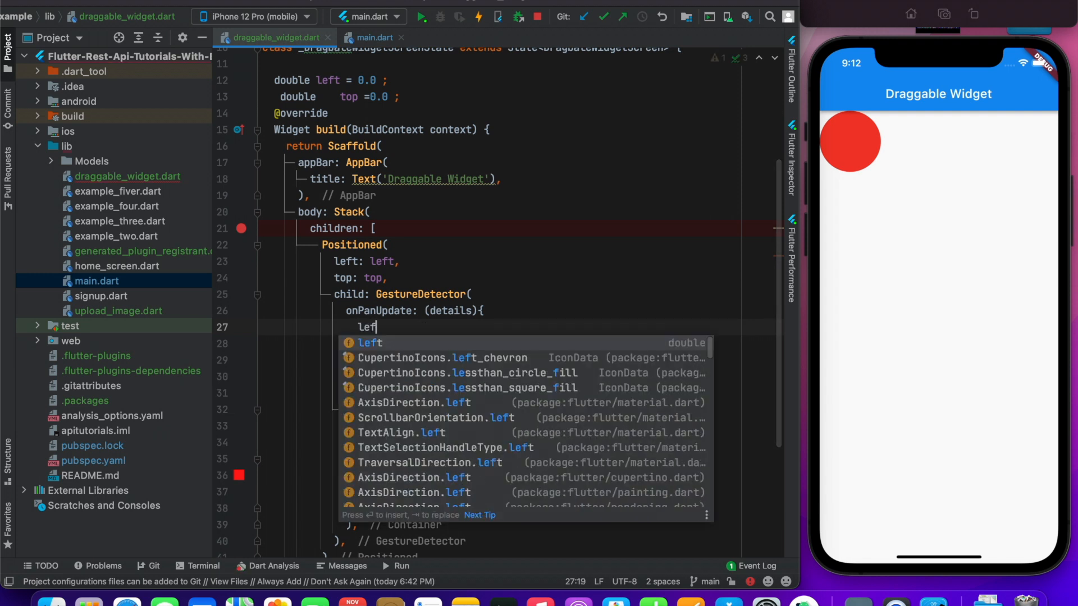
type("= ma")
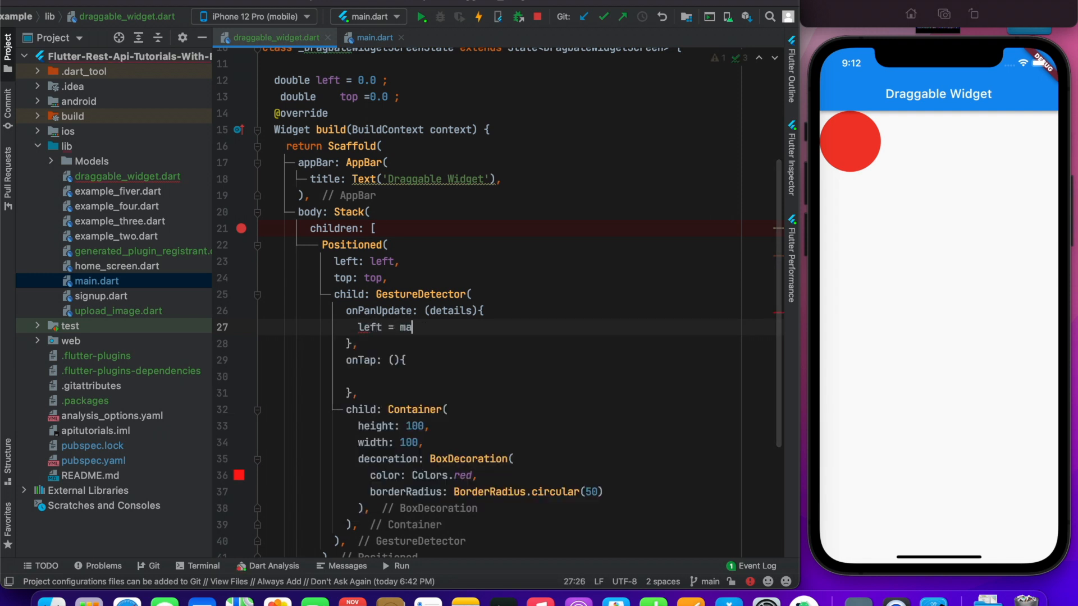
type("x(0, b")
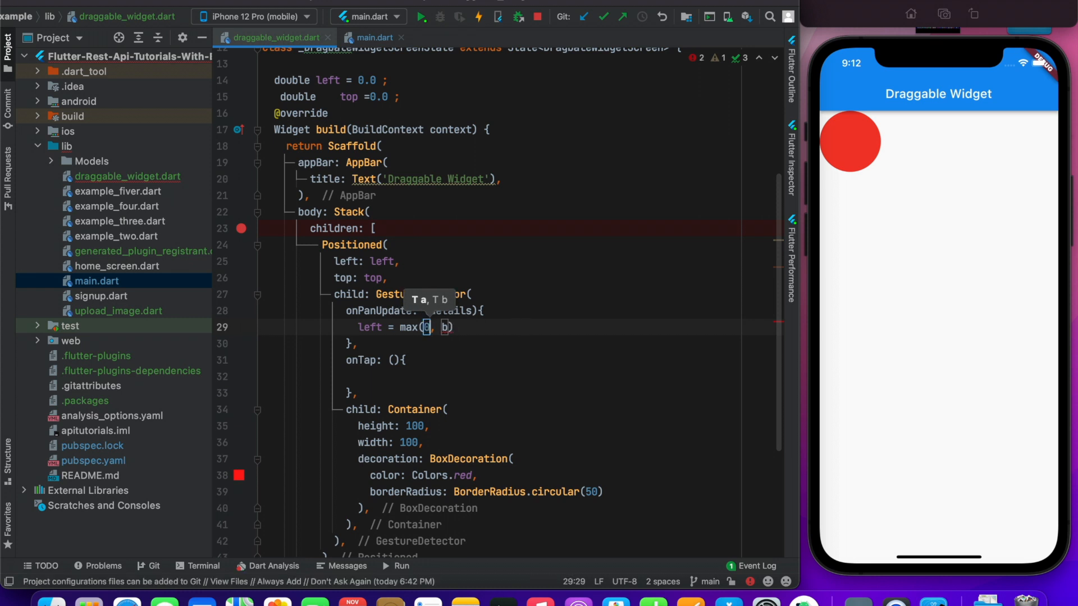
left_click(457, 327)
type(";")
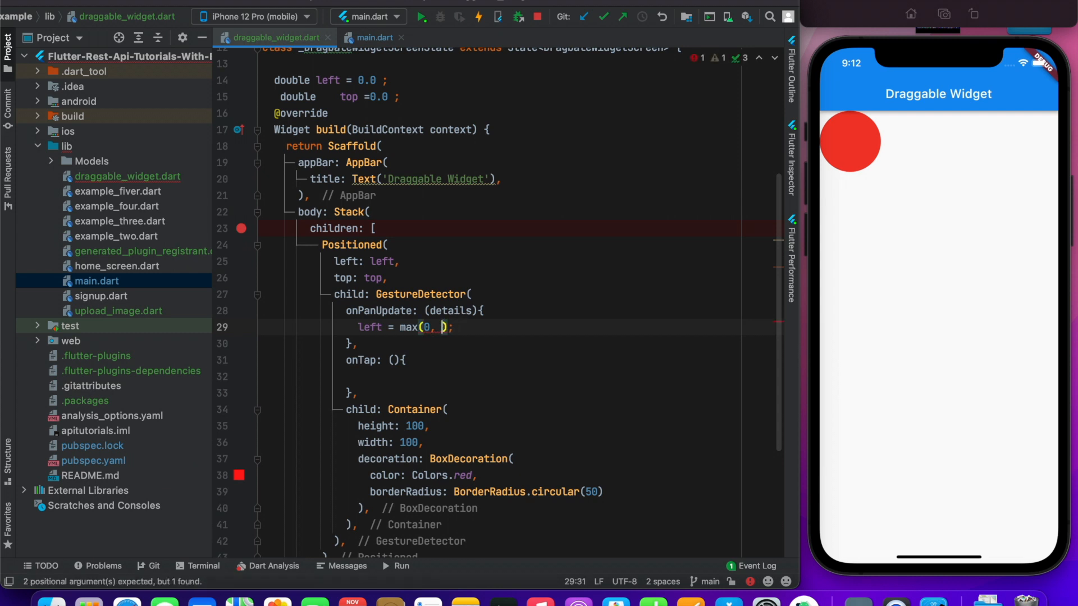
type("left")
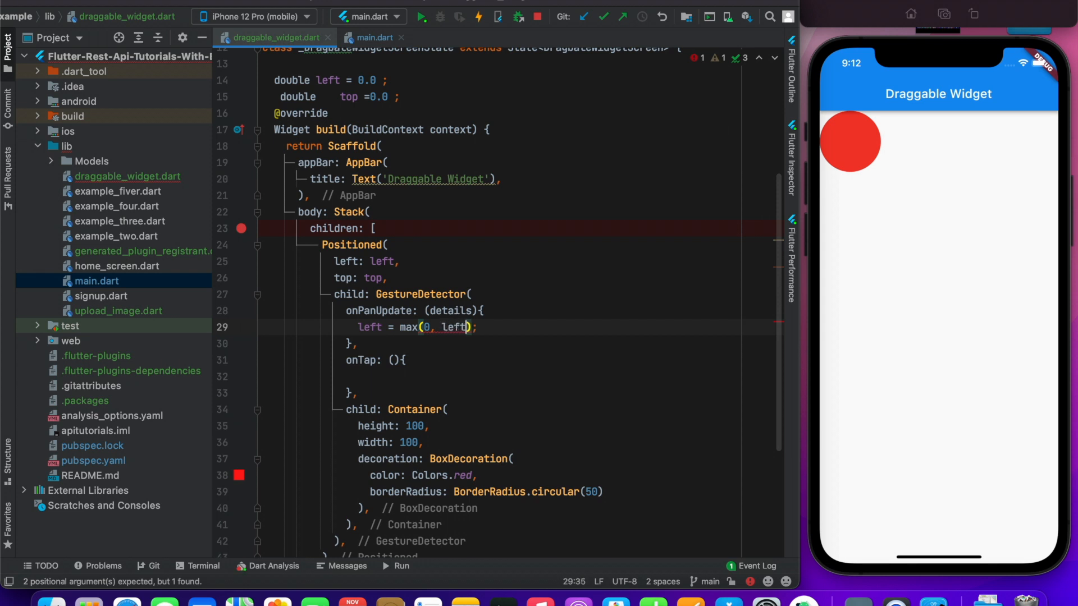
type("+details.")
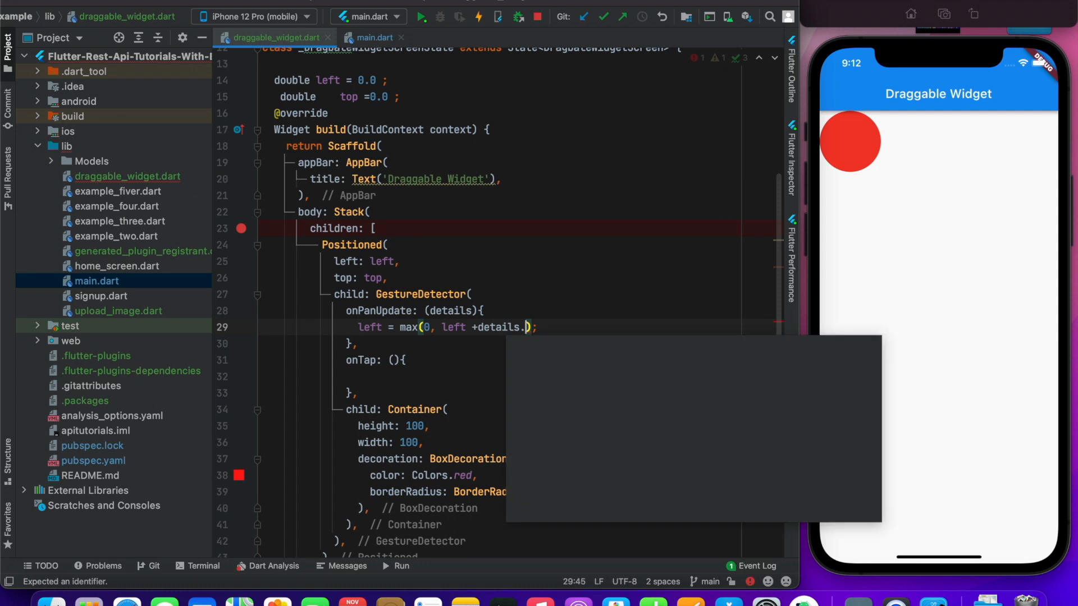
type("delta")
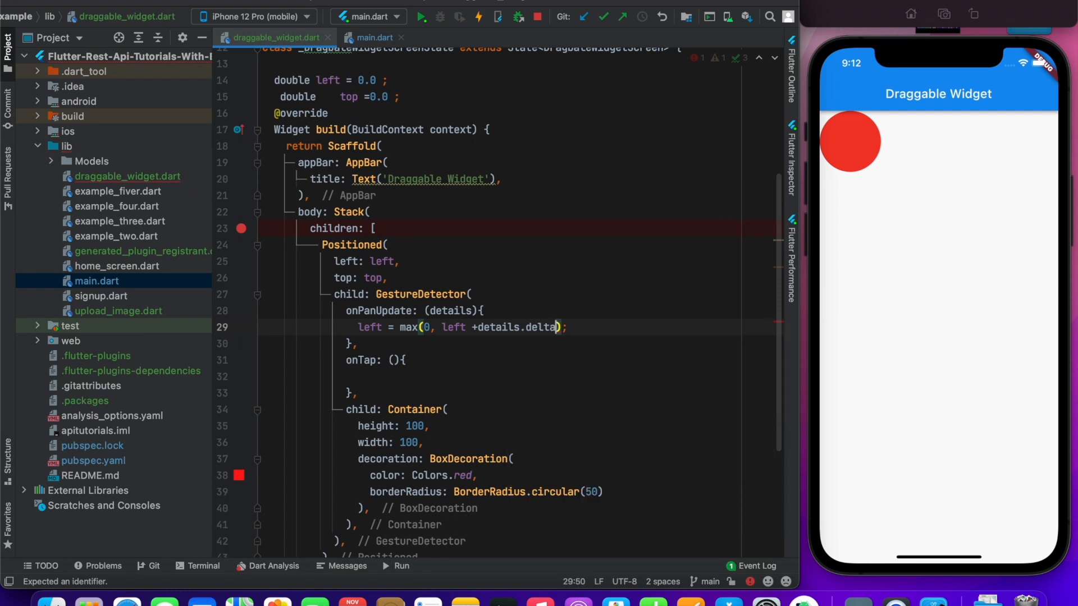
type(".dx")
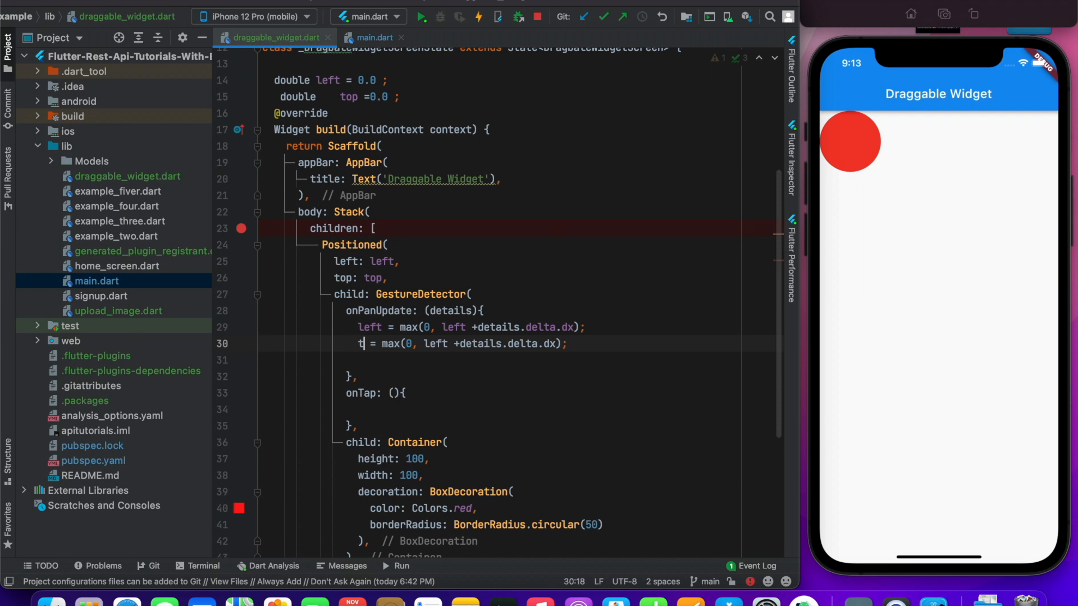
type("op")
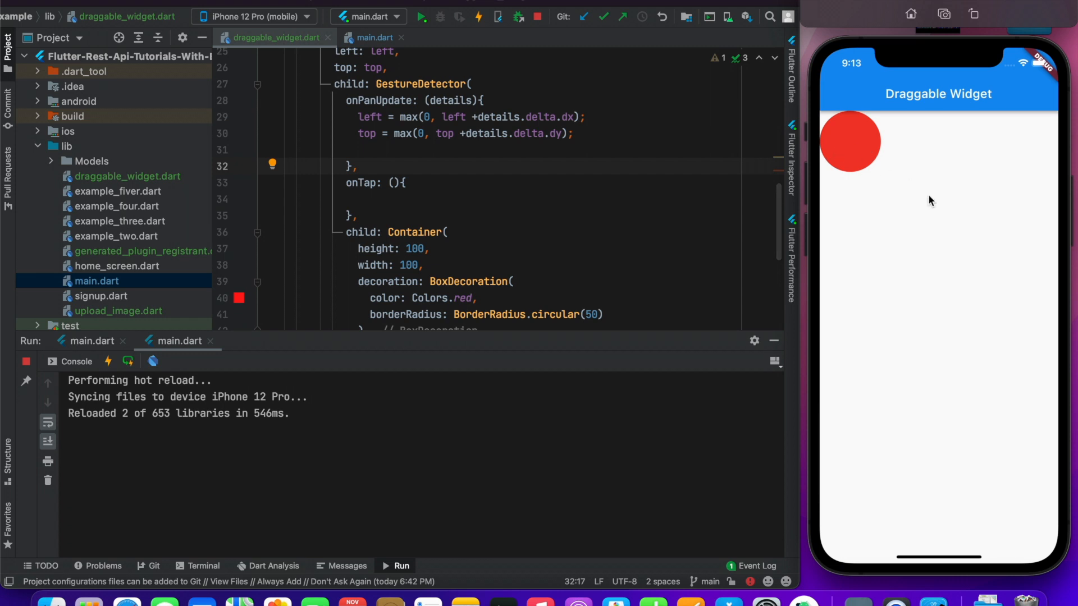
mouse_move(919, 181)
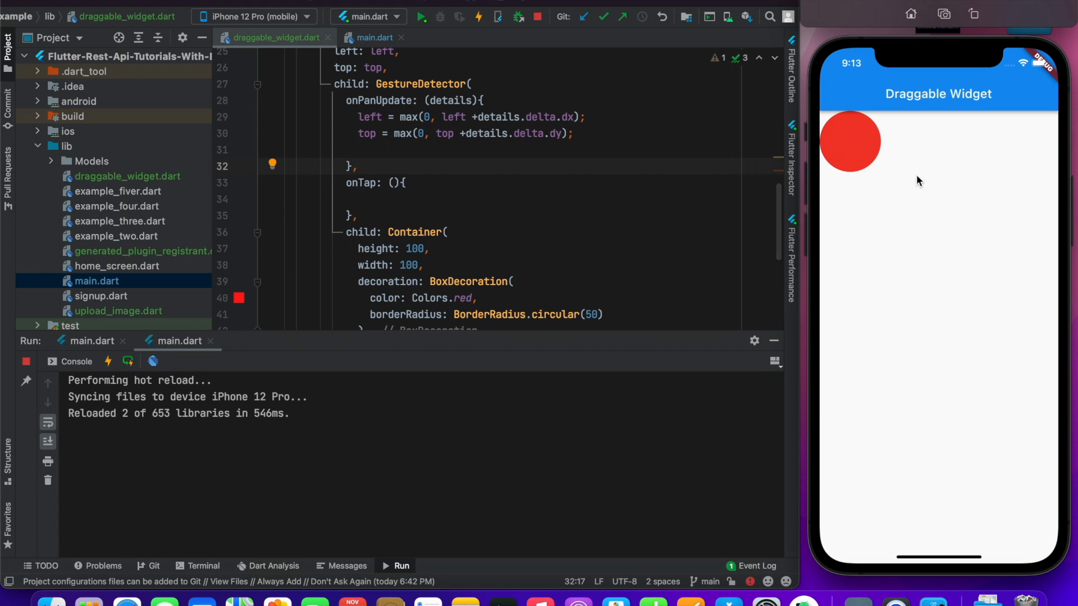
mouse_move(515, 159)
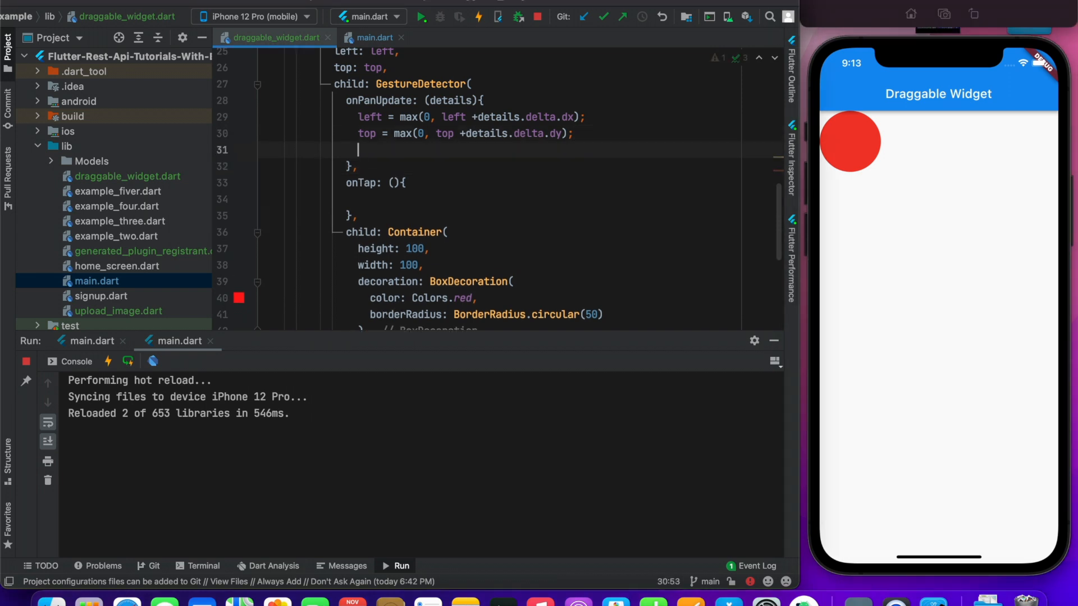
Add an empty setState block below the left/top updates in onPanUpdate.
type("setState(() {")
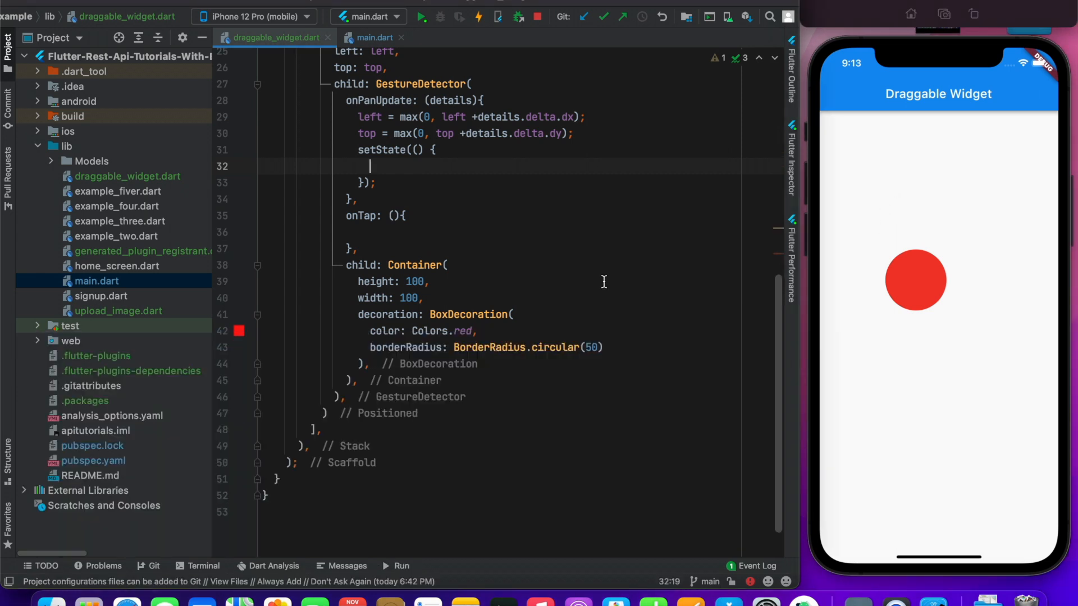
Scroll up through the draggable_widget.dart code.
scroll("up", 3)
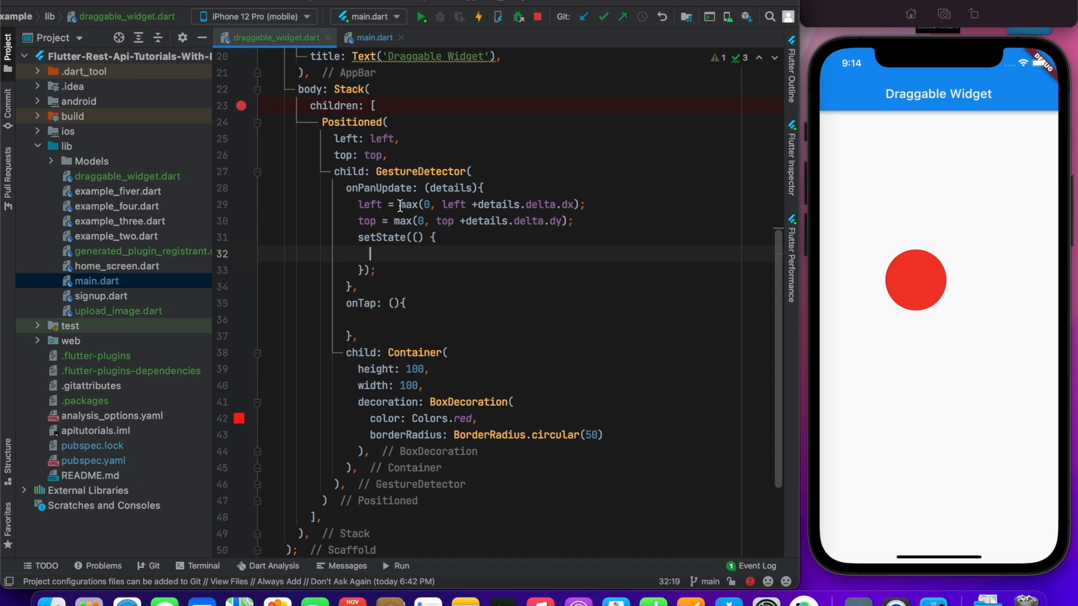
mouse_move(410, 204)
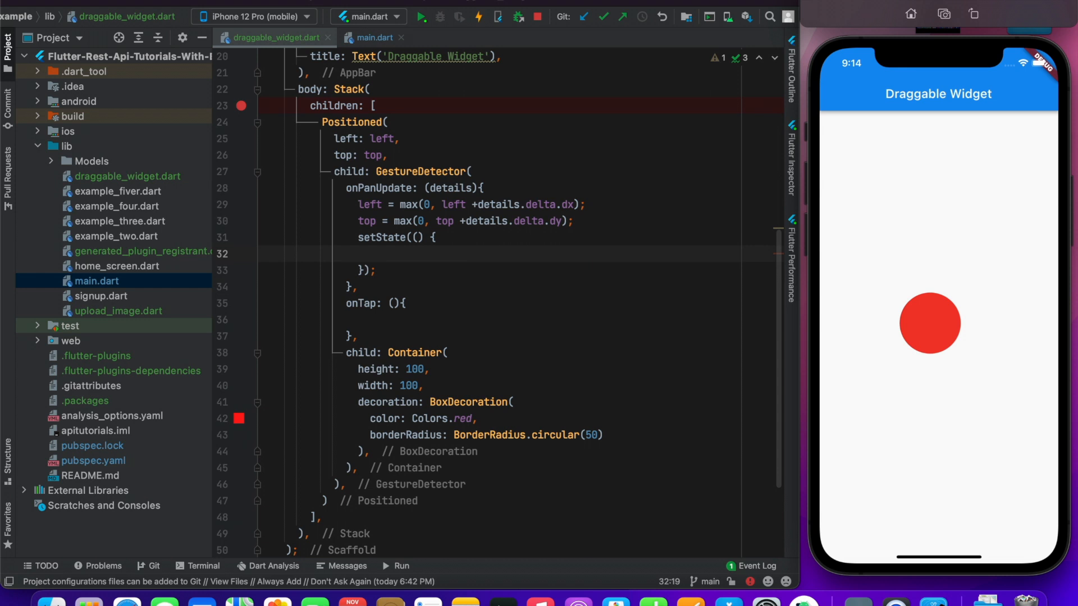
mouse_move(689, 285)
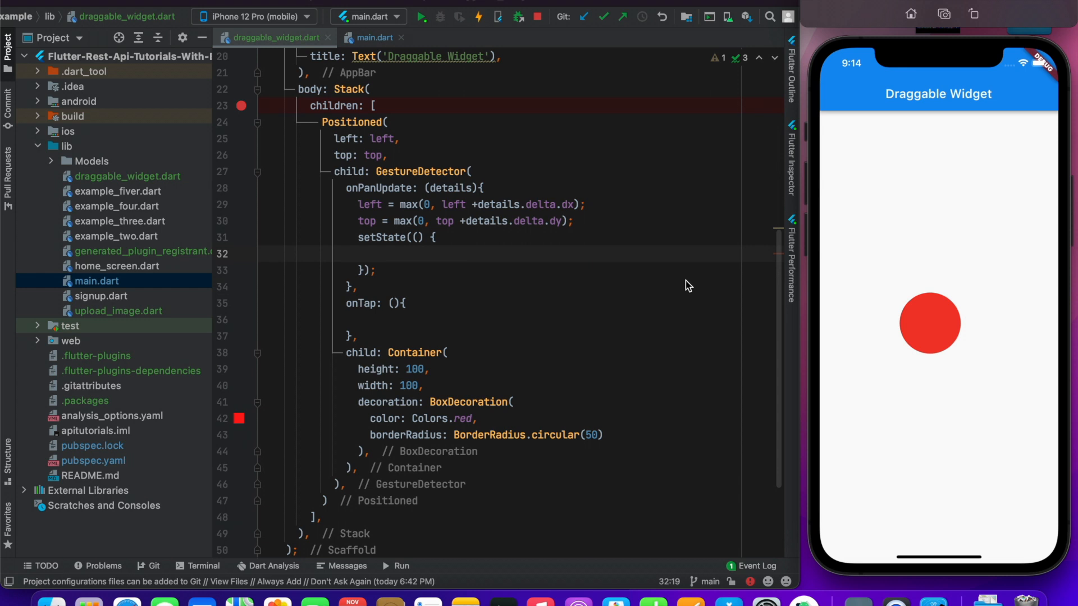